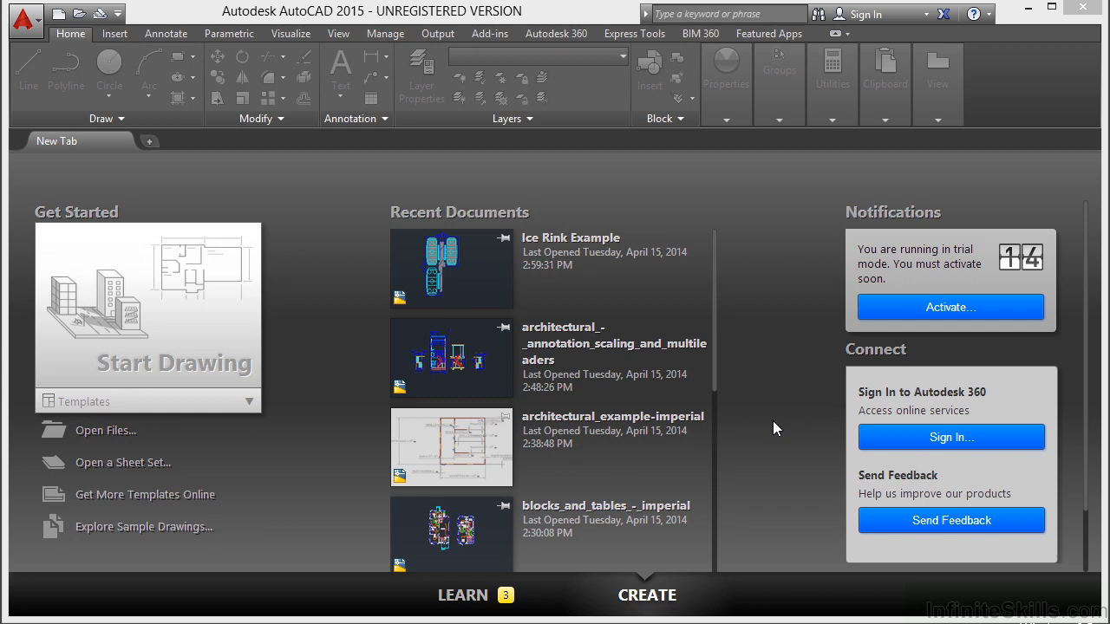
mouse_move(99, 440)
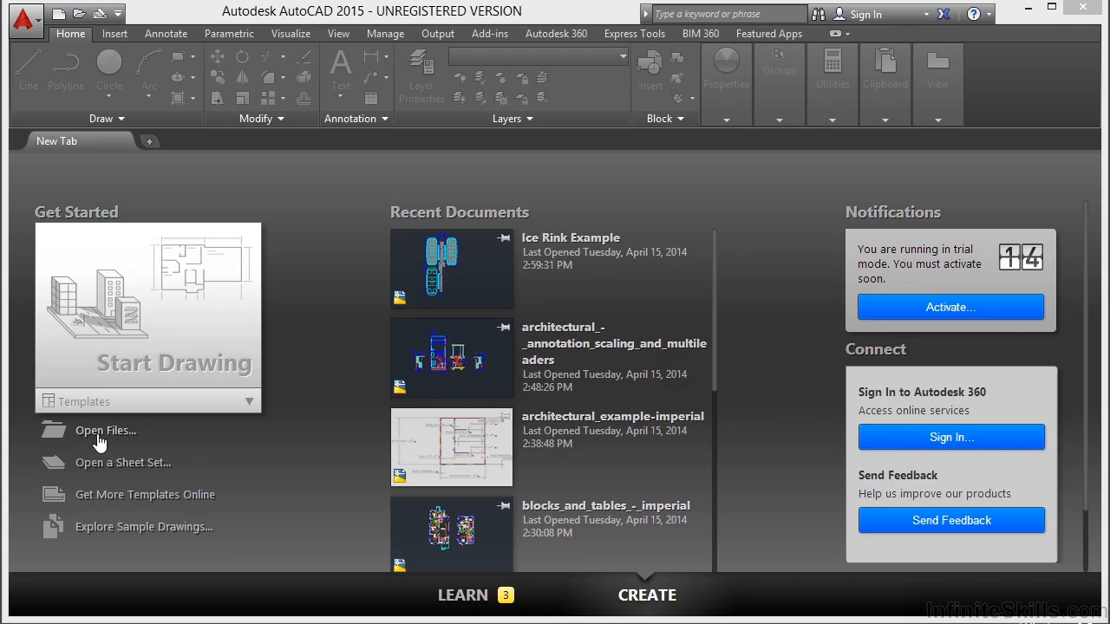
Open blocks_and_tables_-_imperial.dwg from folder 08
left_click(105, 430)
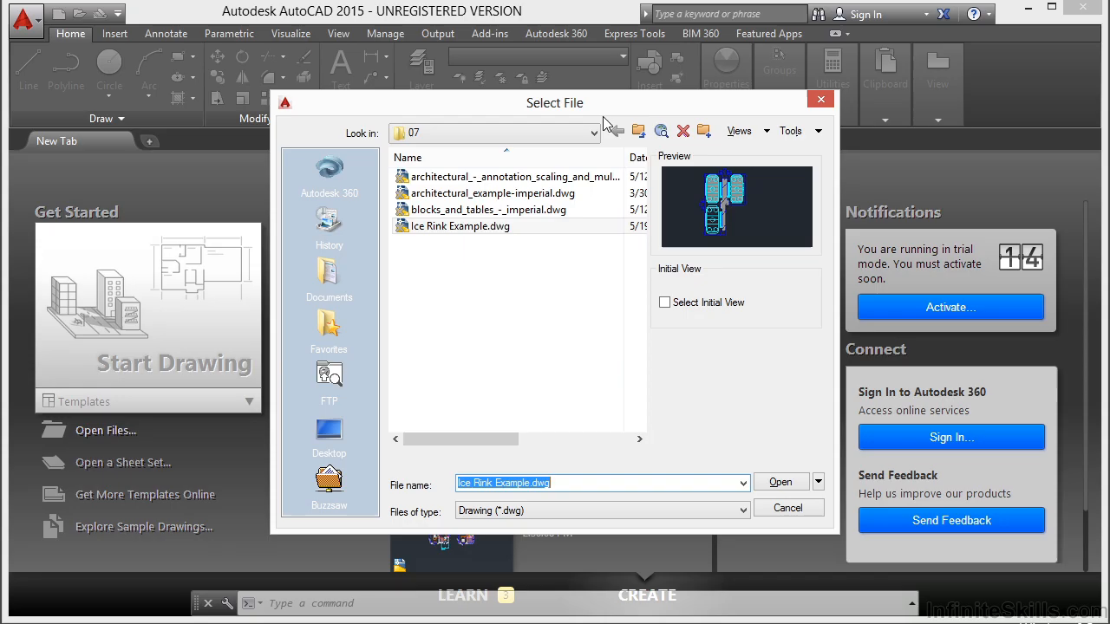
left_click(593, 133)
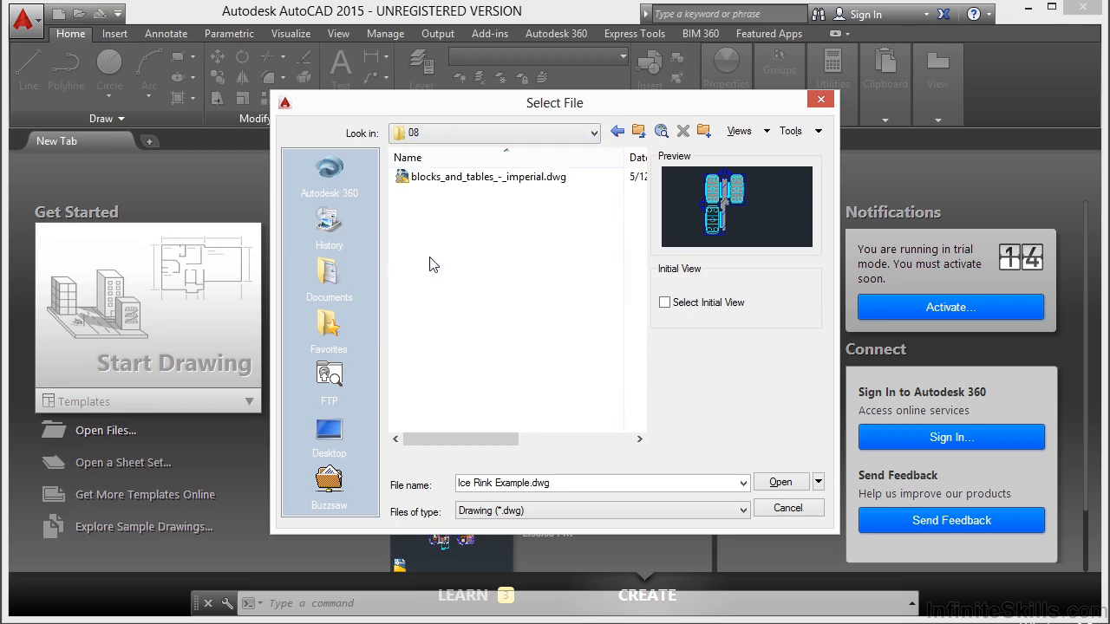
left_click(488, 176)
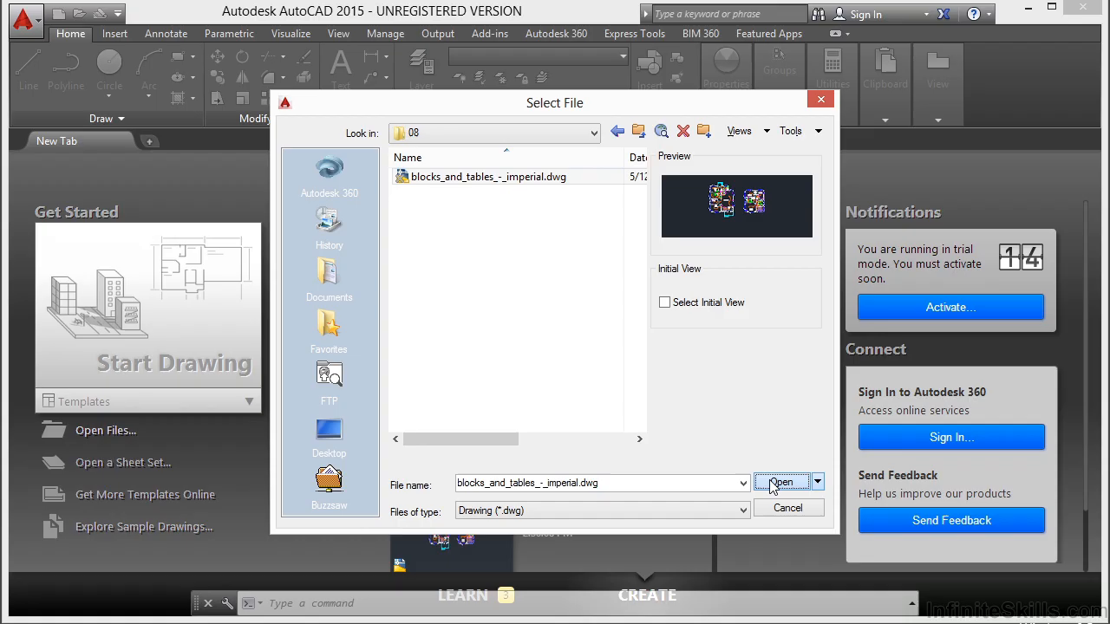
left_click(782, 482)
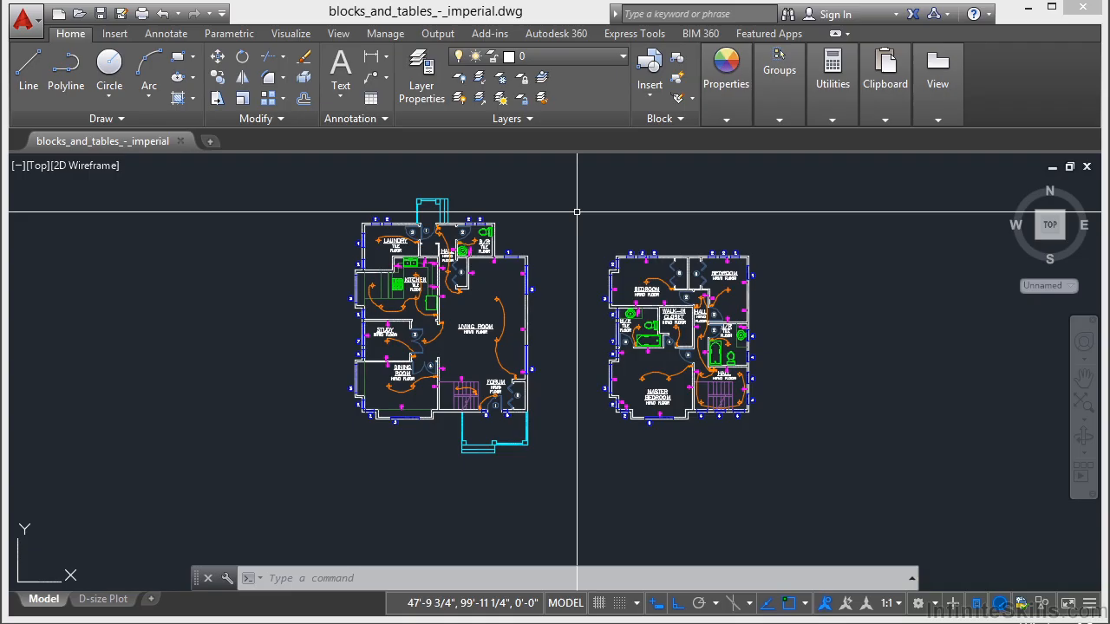
Start the LINE command for the sloped line between the wall corners
left_click(28, 70)
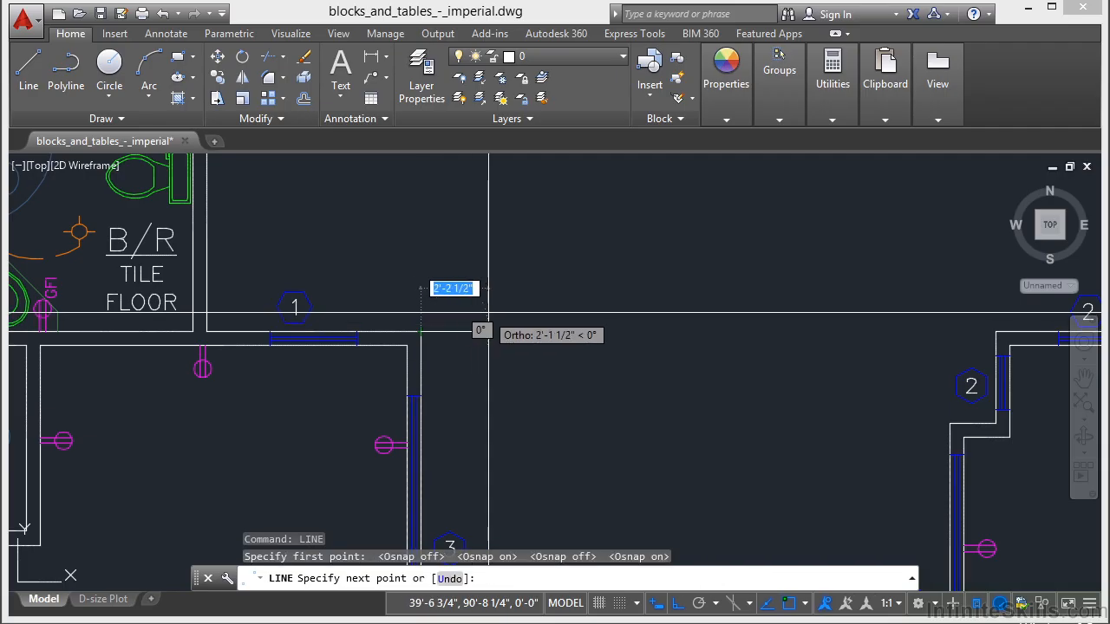
mouse_move(514, 302)
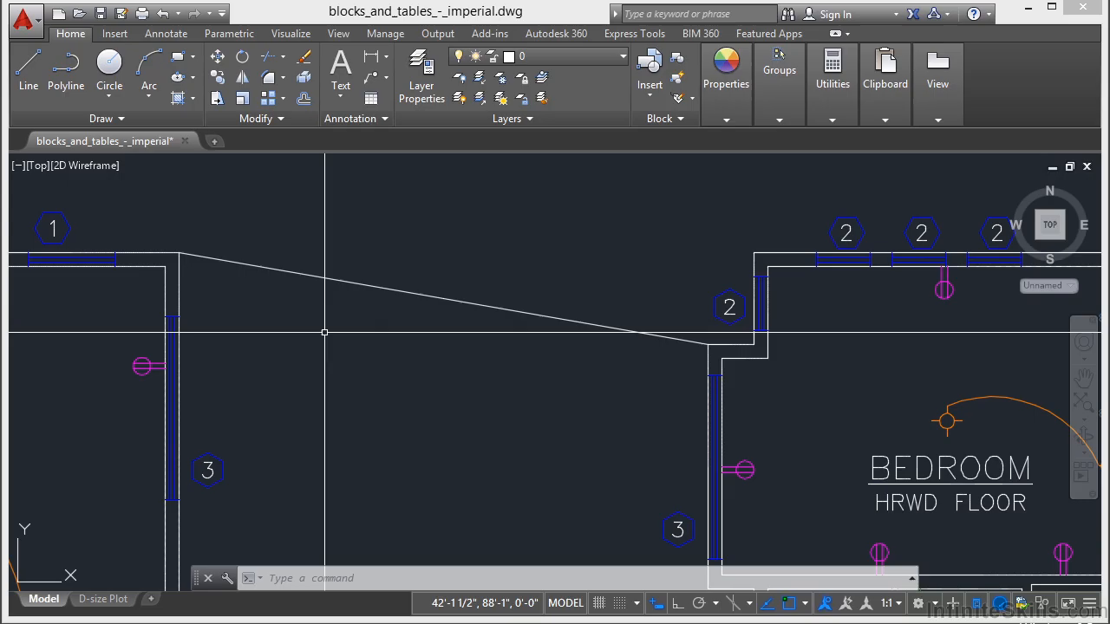
Start a new line with its first point snapped to the sloped line's midpoint
left_click(28, 70)
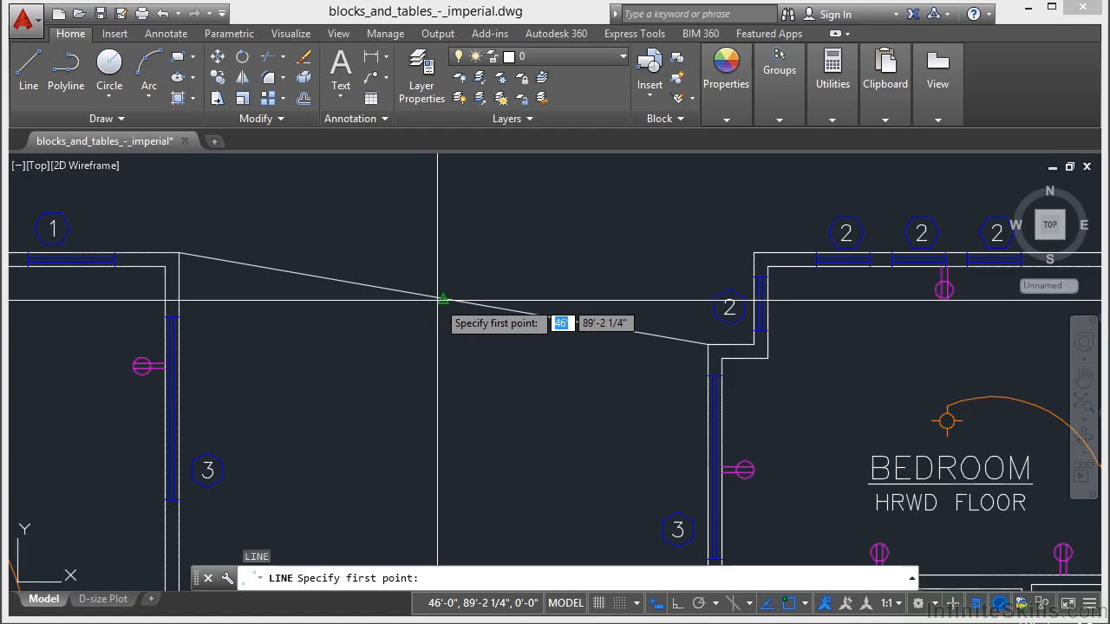
mouse_move(442, 299)
type("mid")
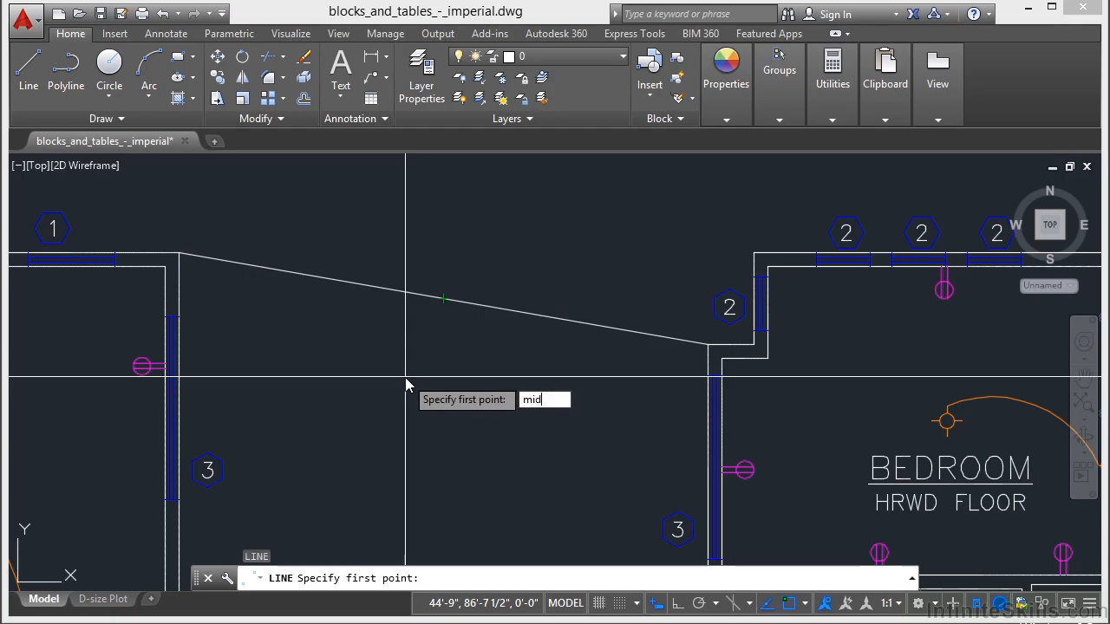
key("Return")
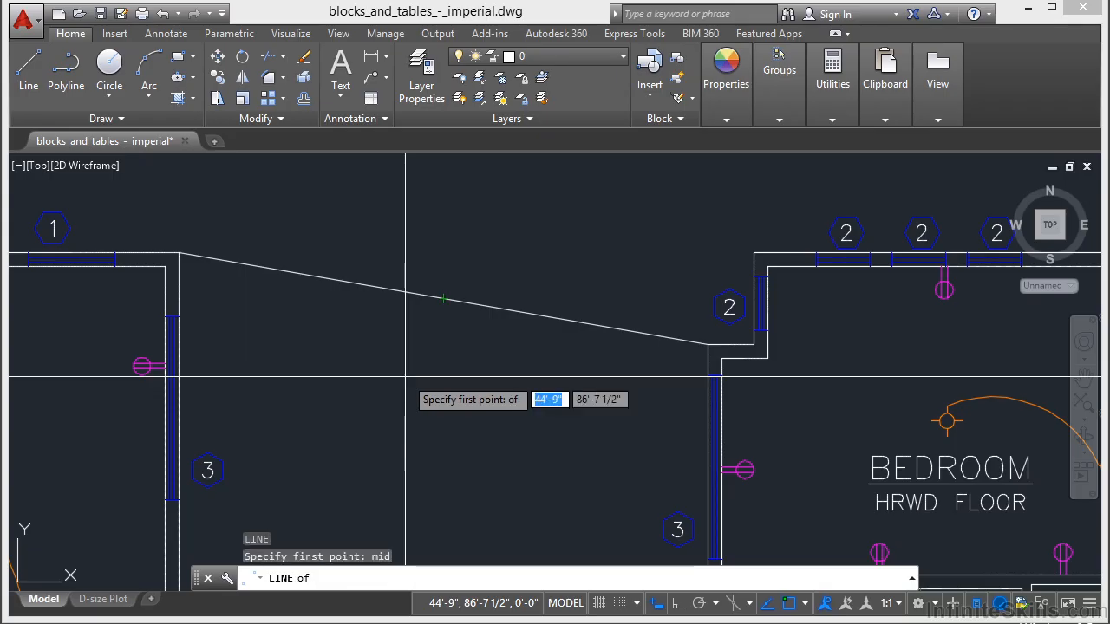
mouse_move(442, 299)
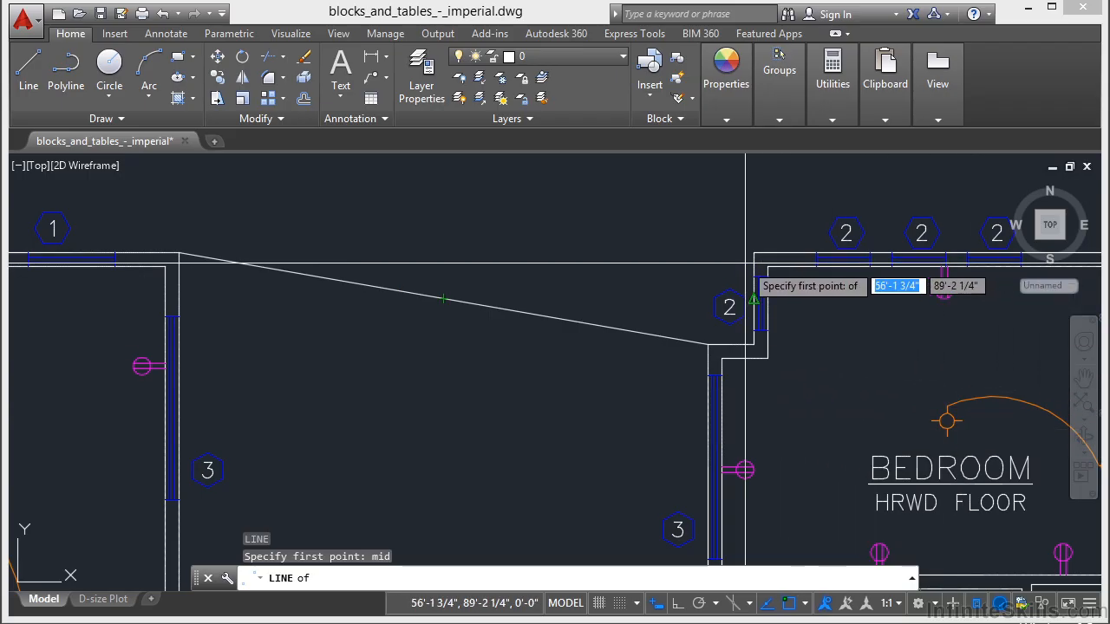
mouse_move(442, 298)
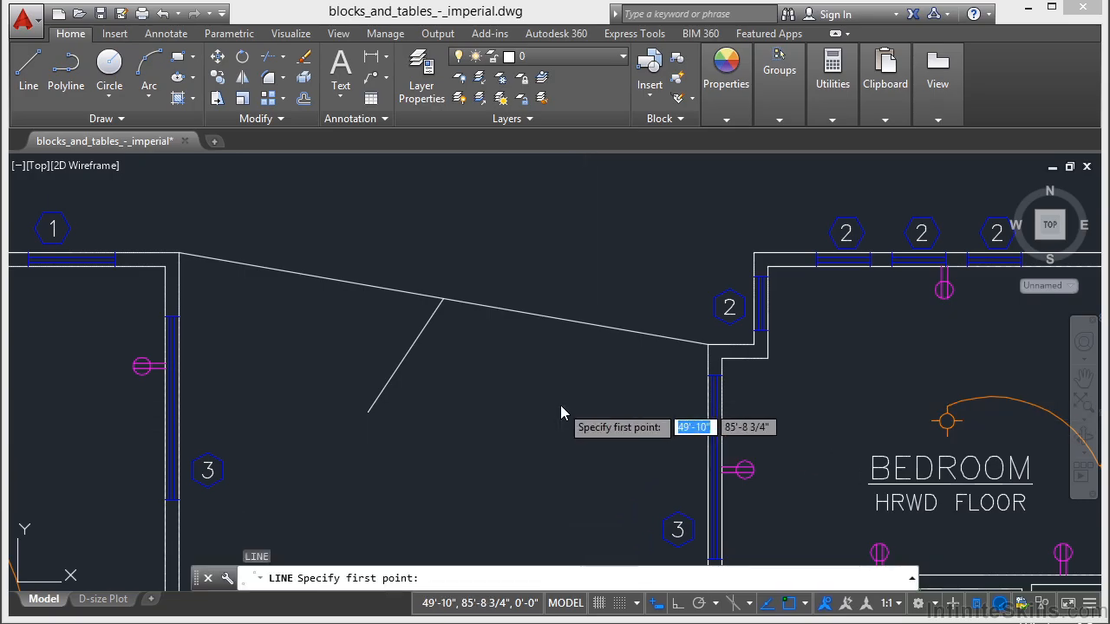
Start a line at the sloped line's left end using the Endpoint snap override
right_click(562, 413)
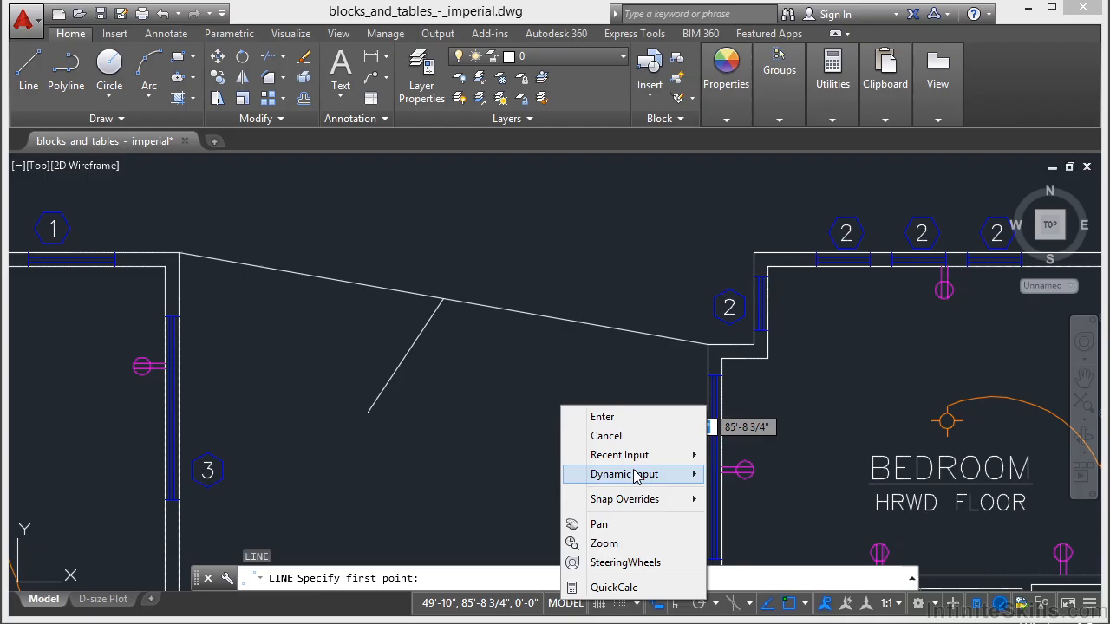
mouse_move(625, 499)
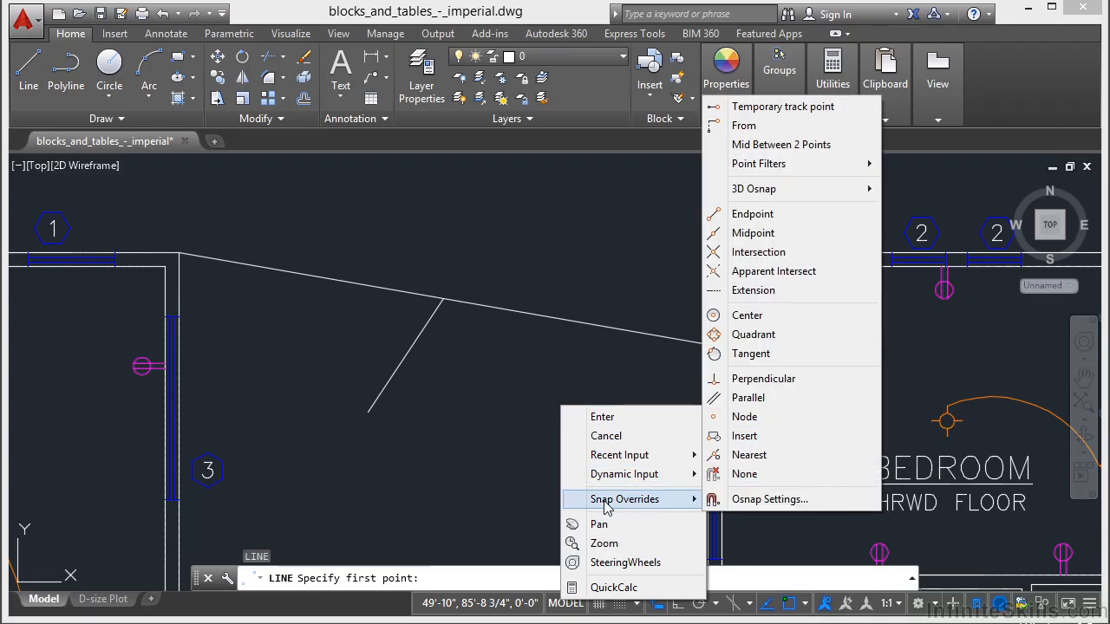
mouse_move(637, 509)
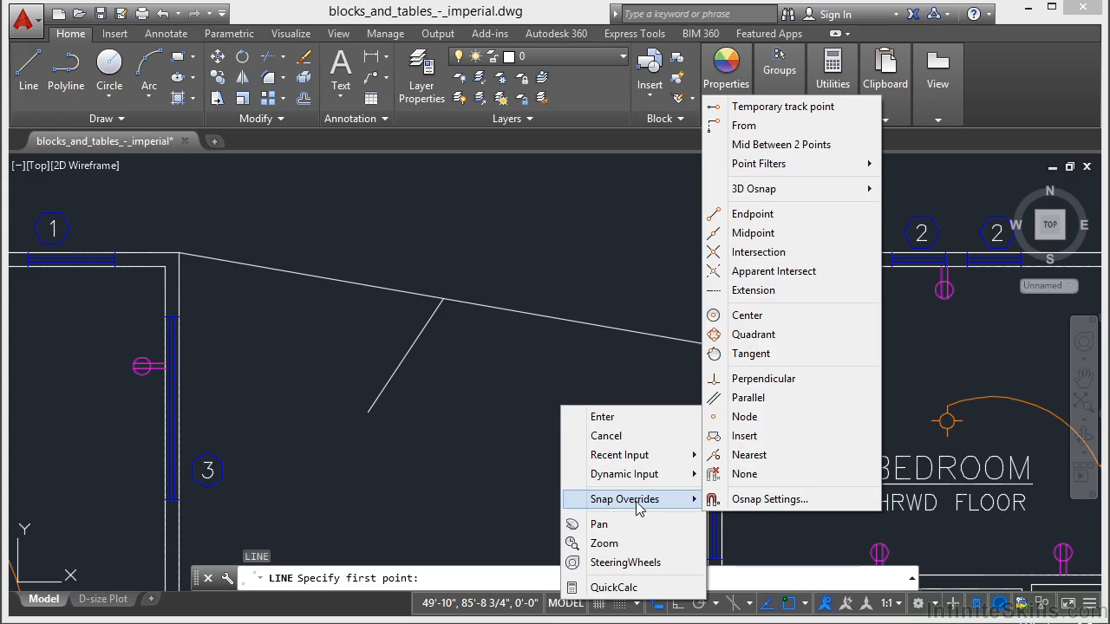
mouse_move(752, 232)
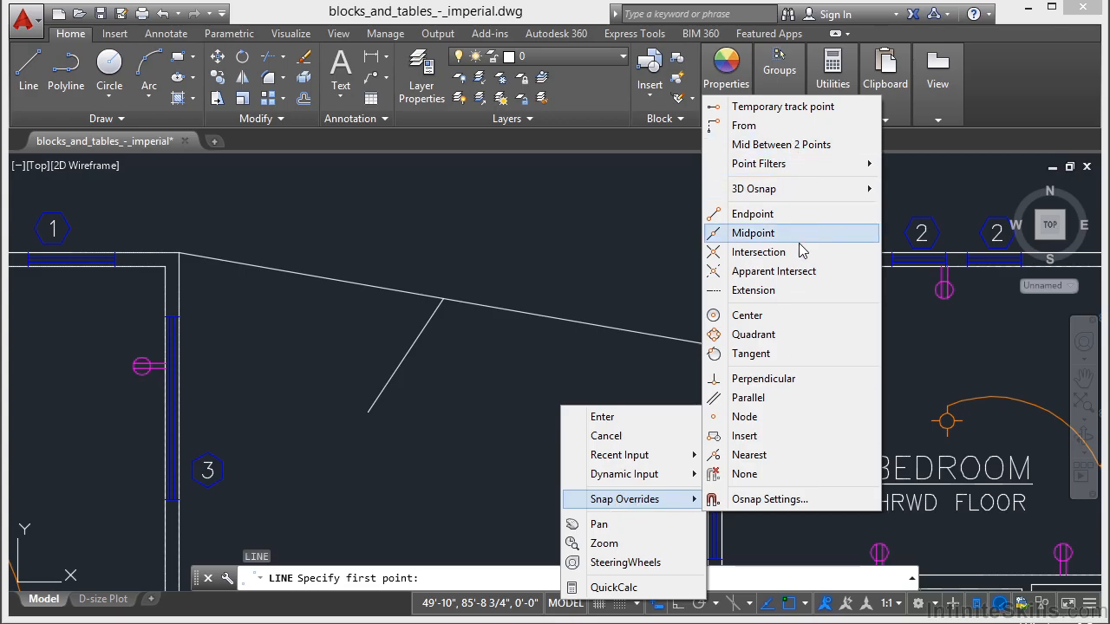
mouse_move(752, 215)
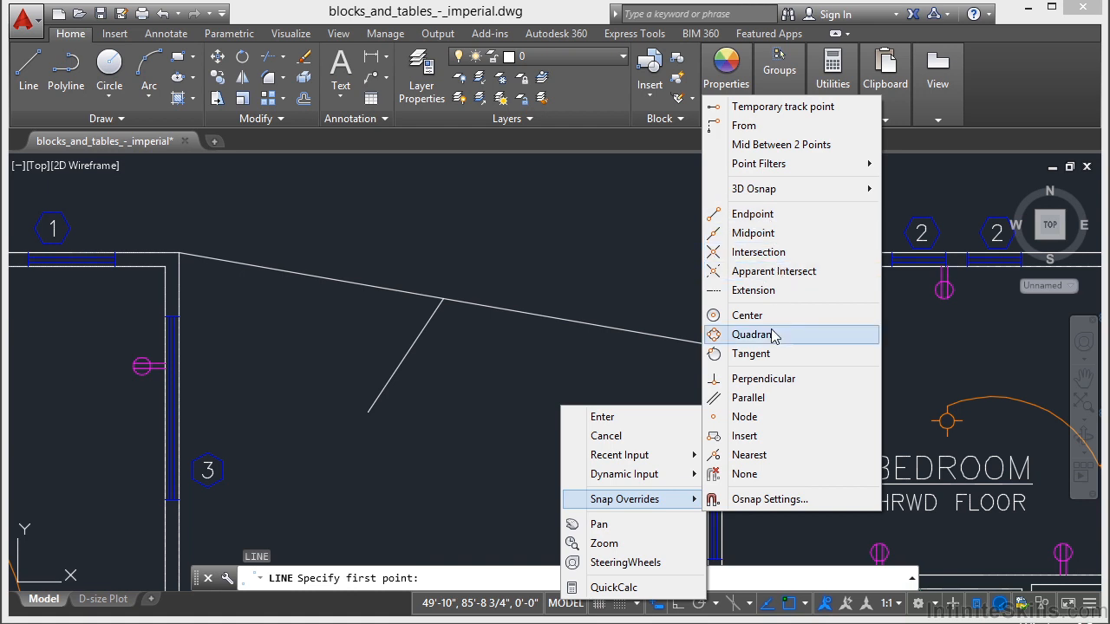
left_click(751, 213)
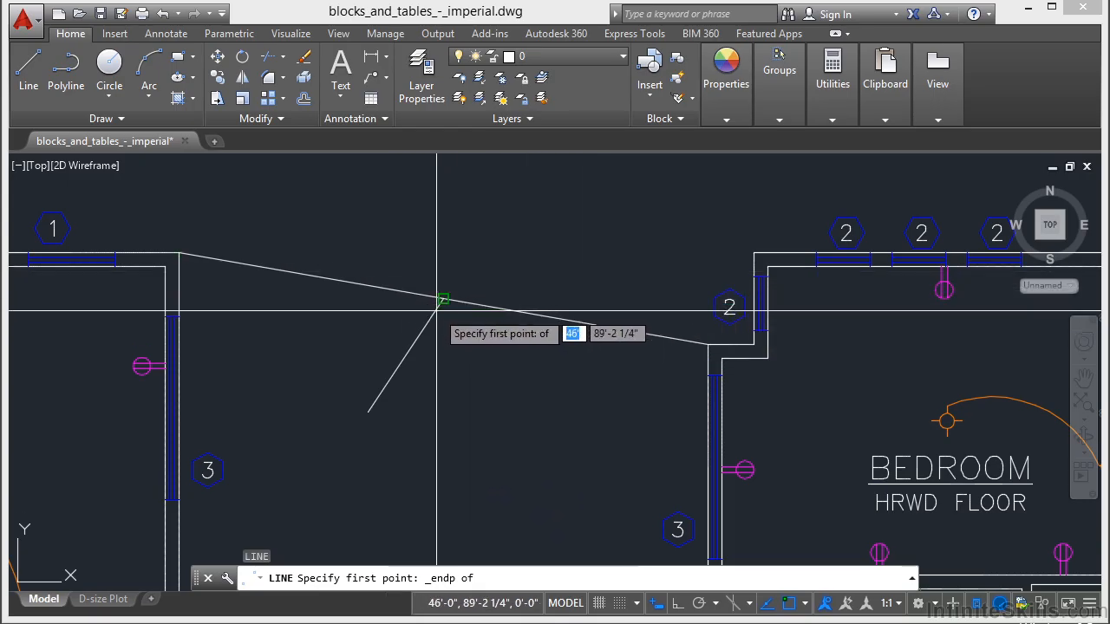
mouse_move(367, 411)
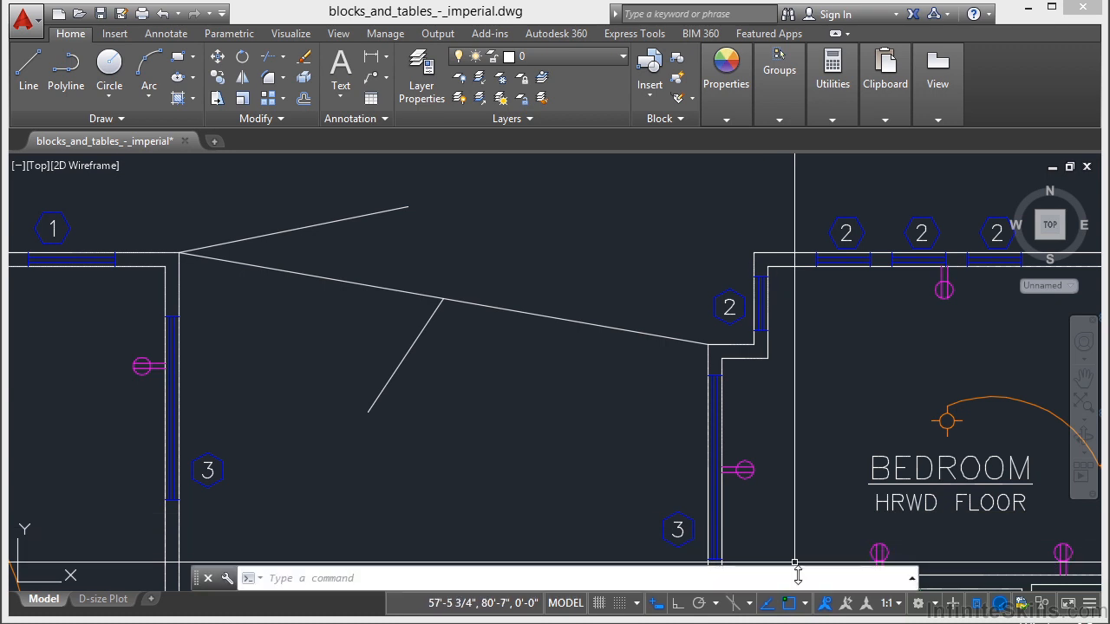
Toggle object snapping off and back on from the status bar
left_click(789, 602)
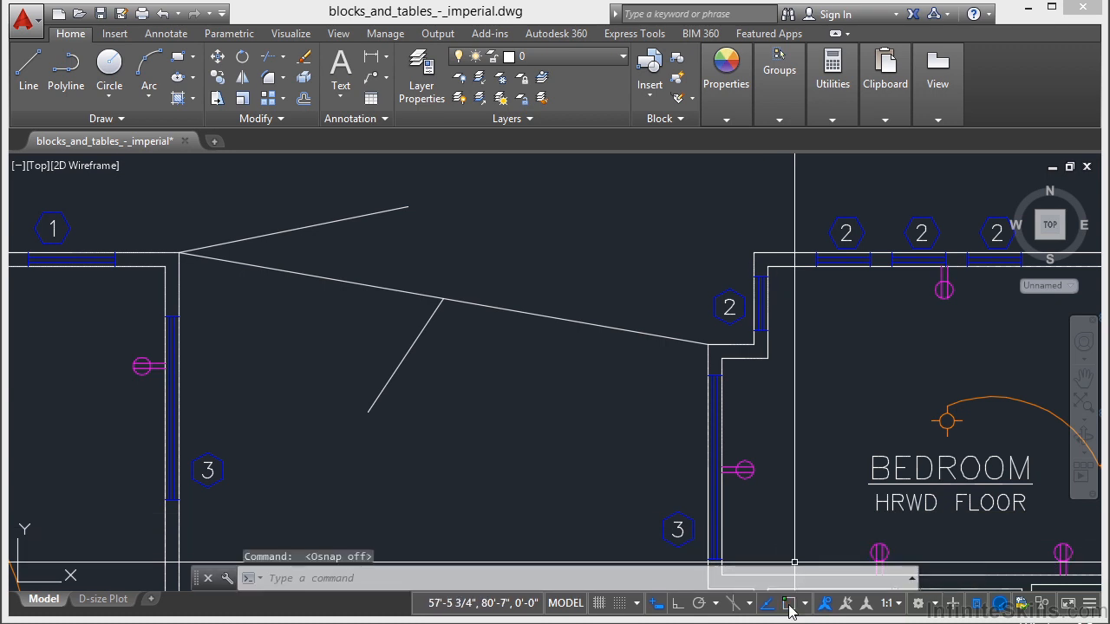
left_click(788, 603)
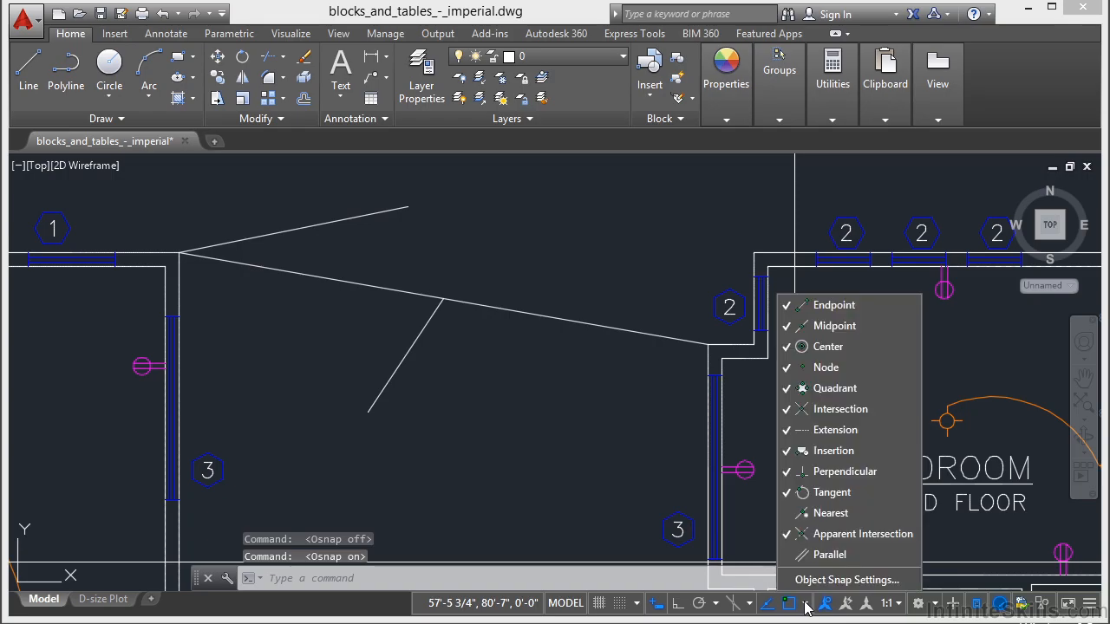
mouse_move(834, 430)
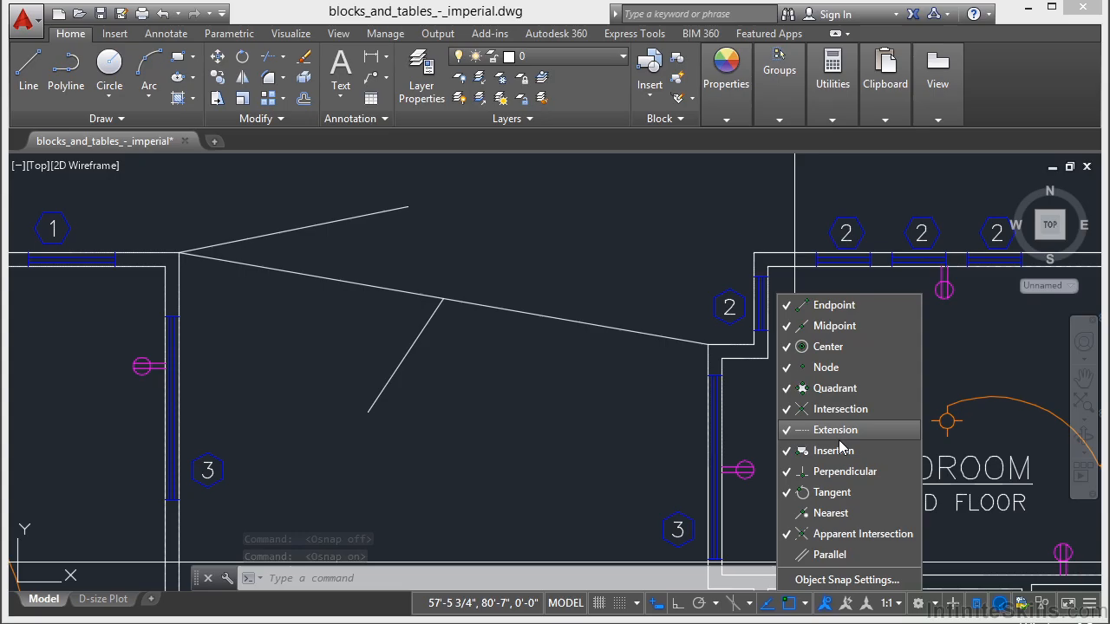
mouse_move(832, 450)
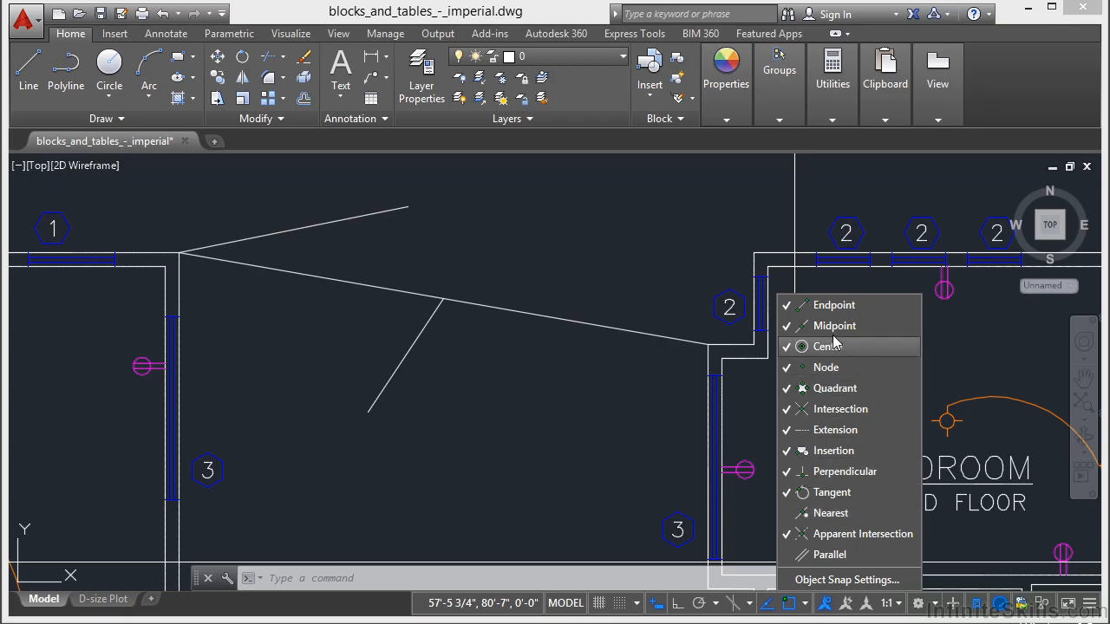
mouse_move(832, 325)
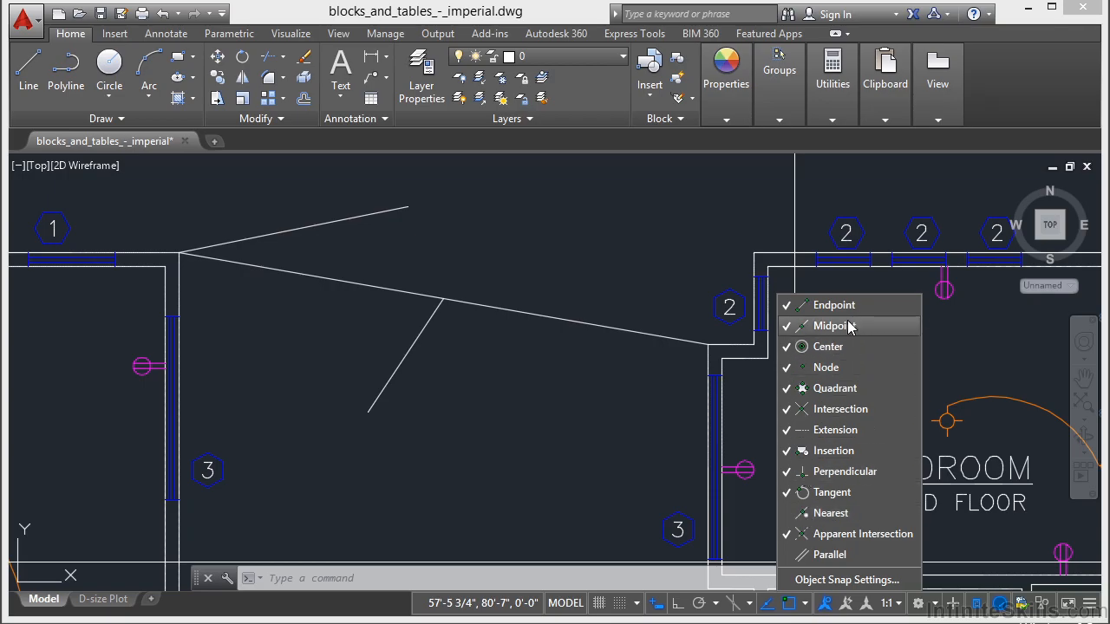
mouse_move(844, 471)
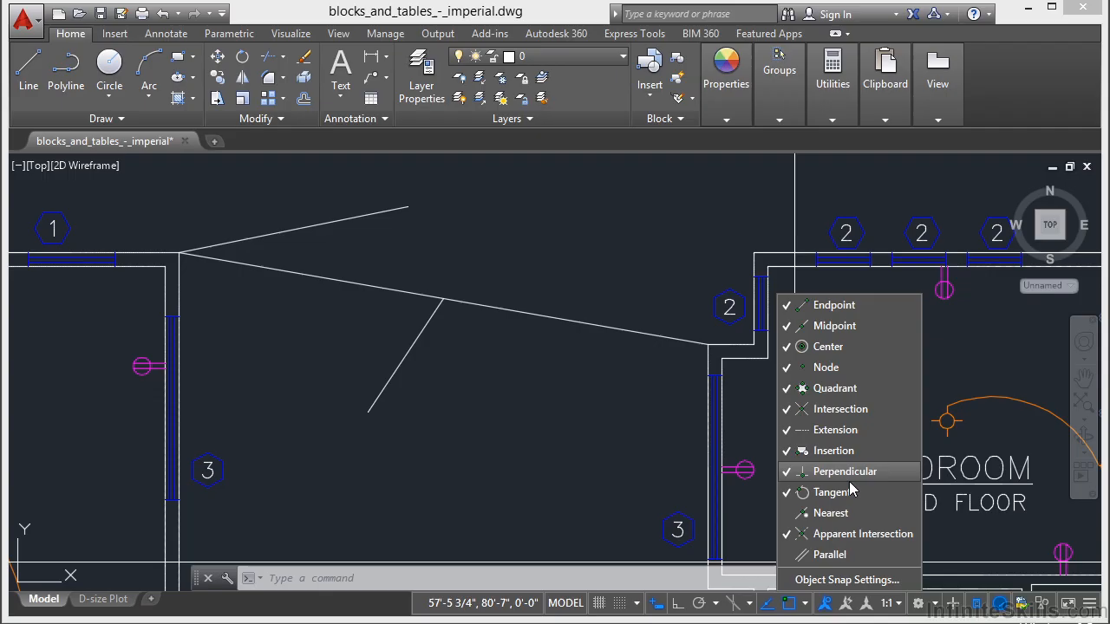
mouse_move(831, 512)
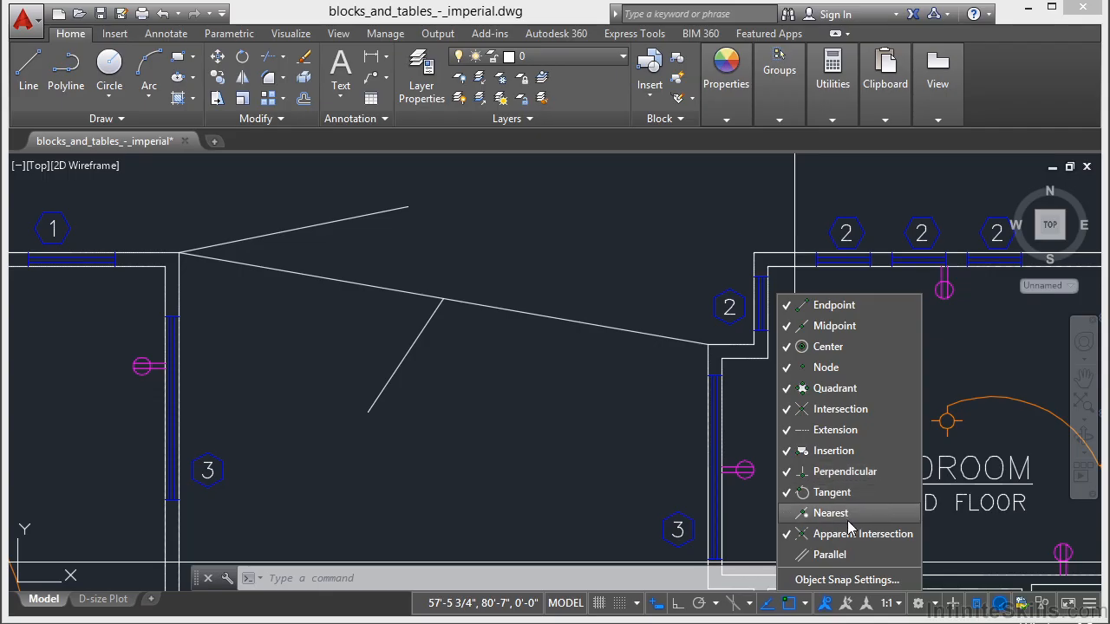
mouse_move(832, 492)
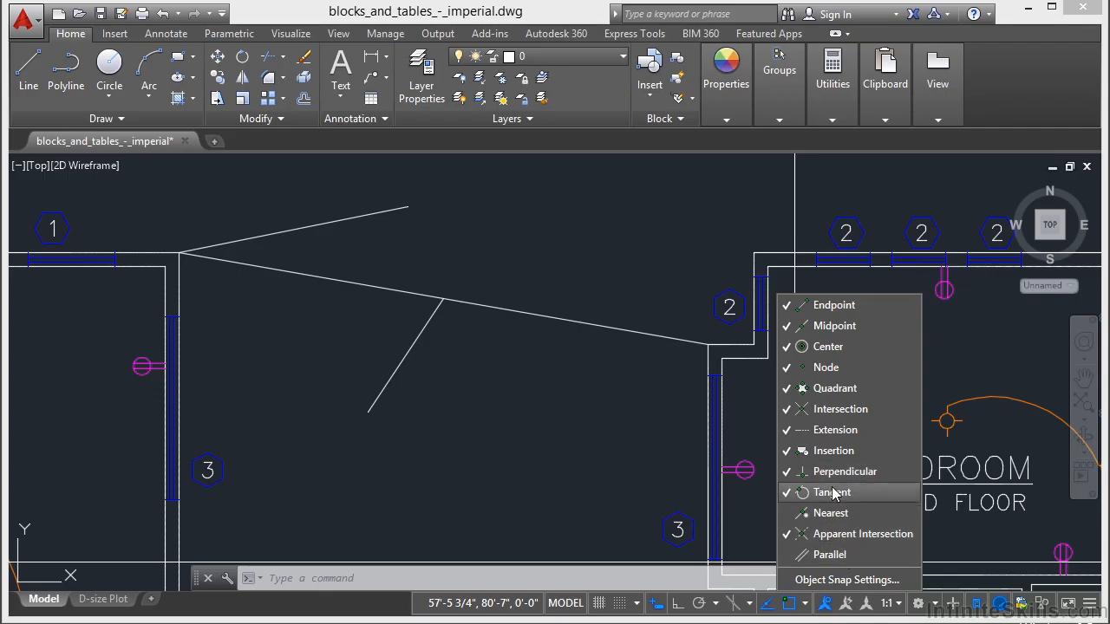
mouse_move(844, 470)
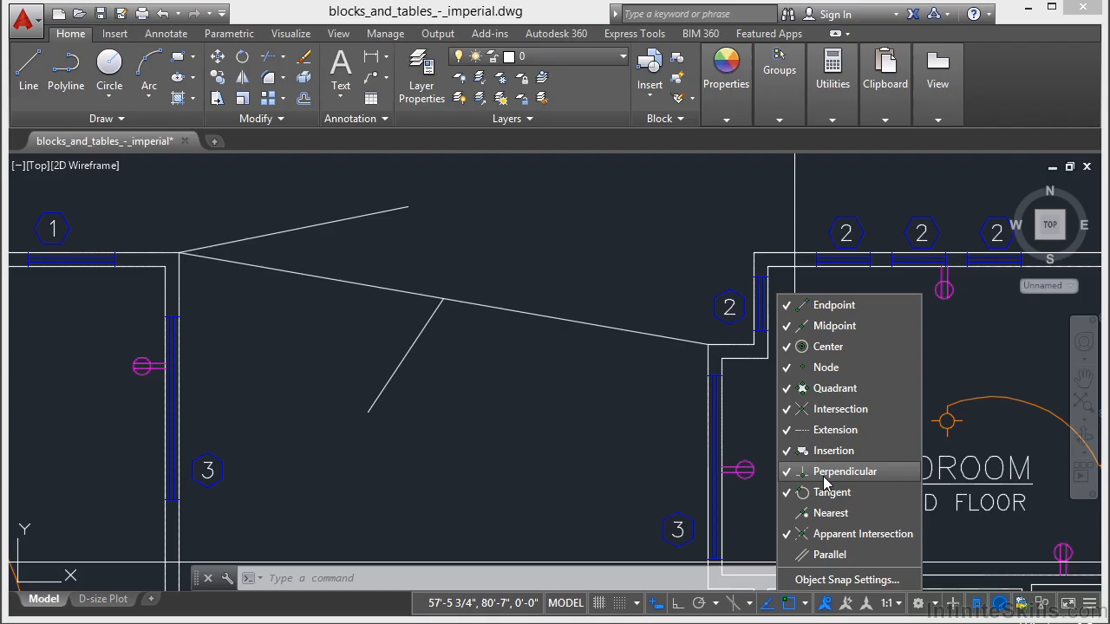
mouse_move(831, 492)
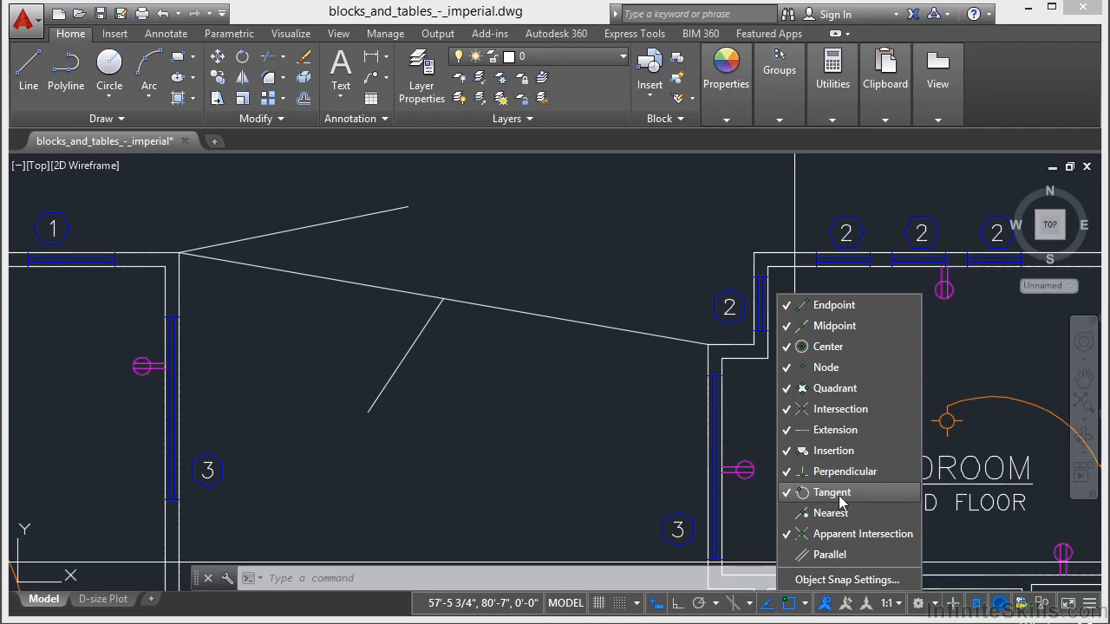
mouse_move(847, 579)
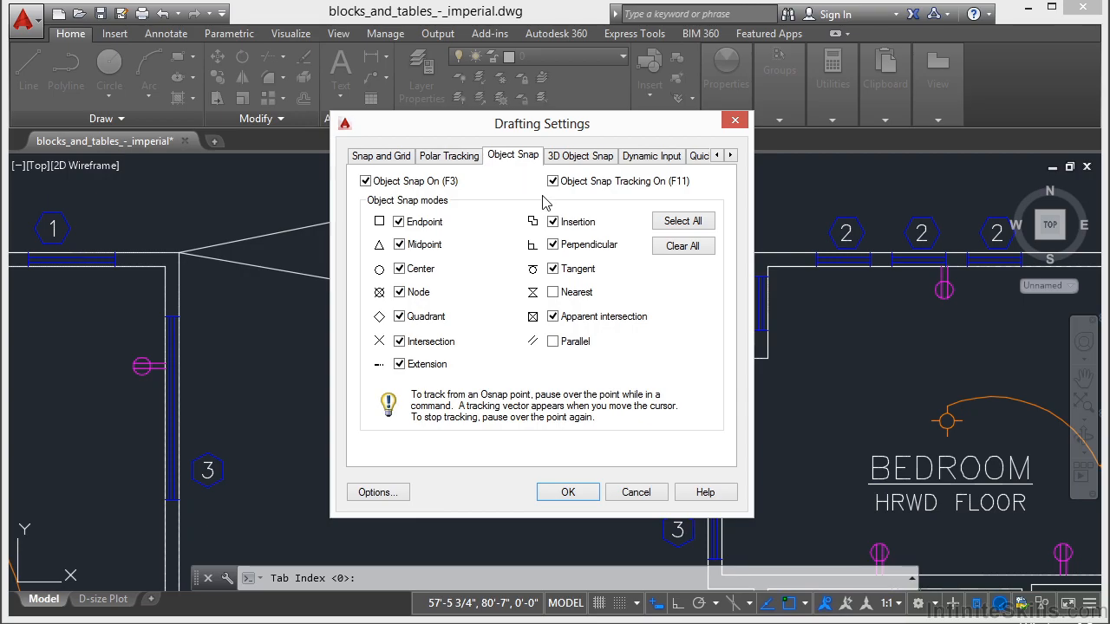
After trying only Endpoint and Midpoint, enable every snap mode except Nearest and Parallel
left_click(683, 245)
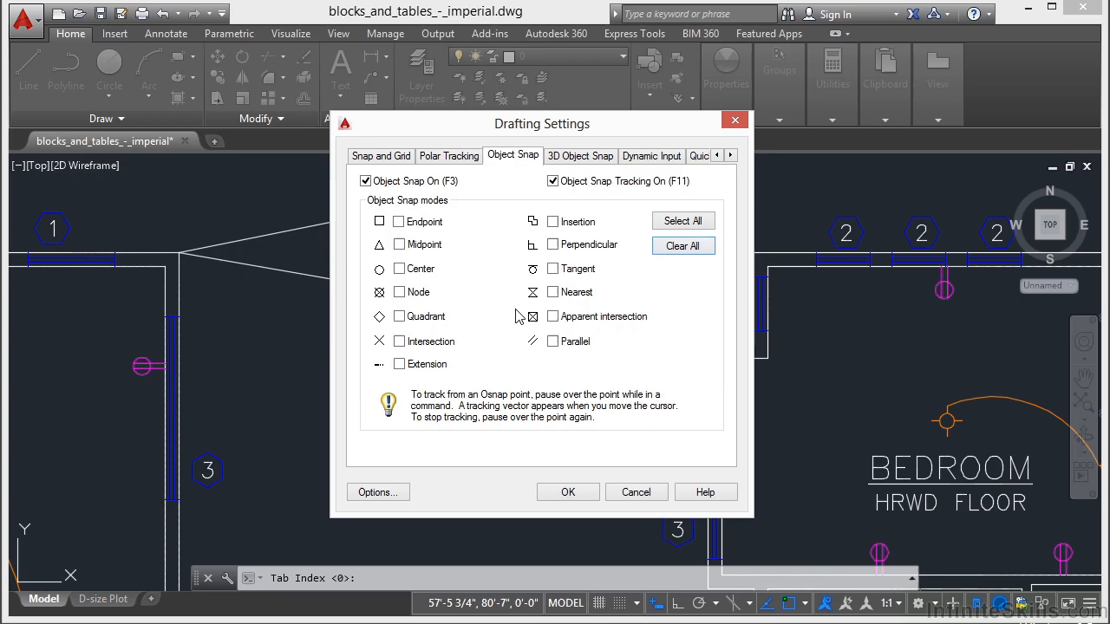
left_click(398, 221)
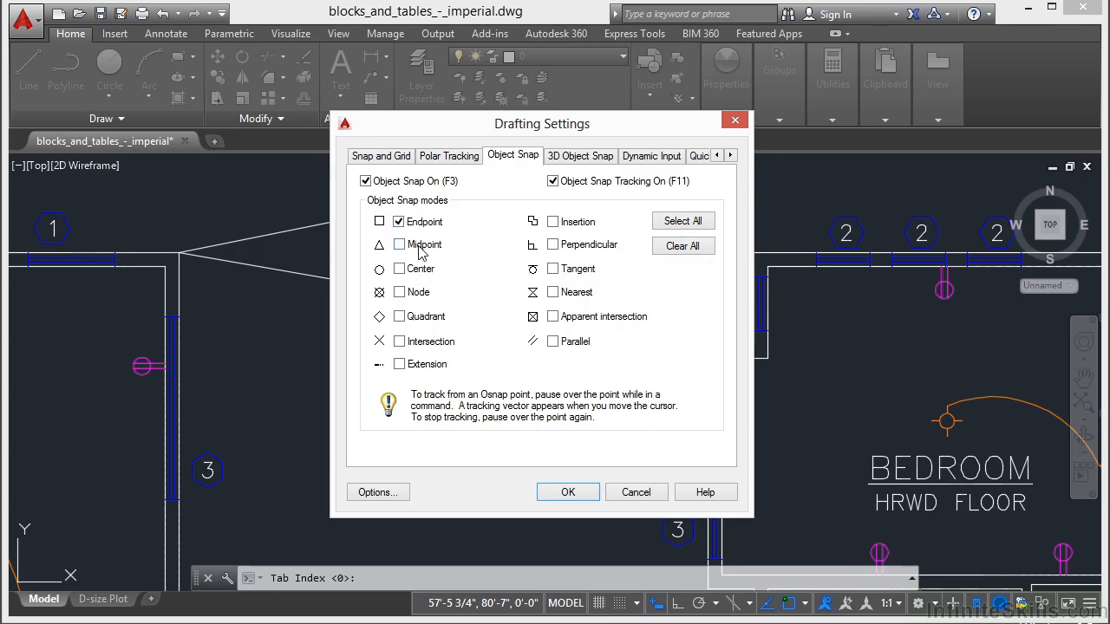
left_click(398, 243)
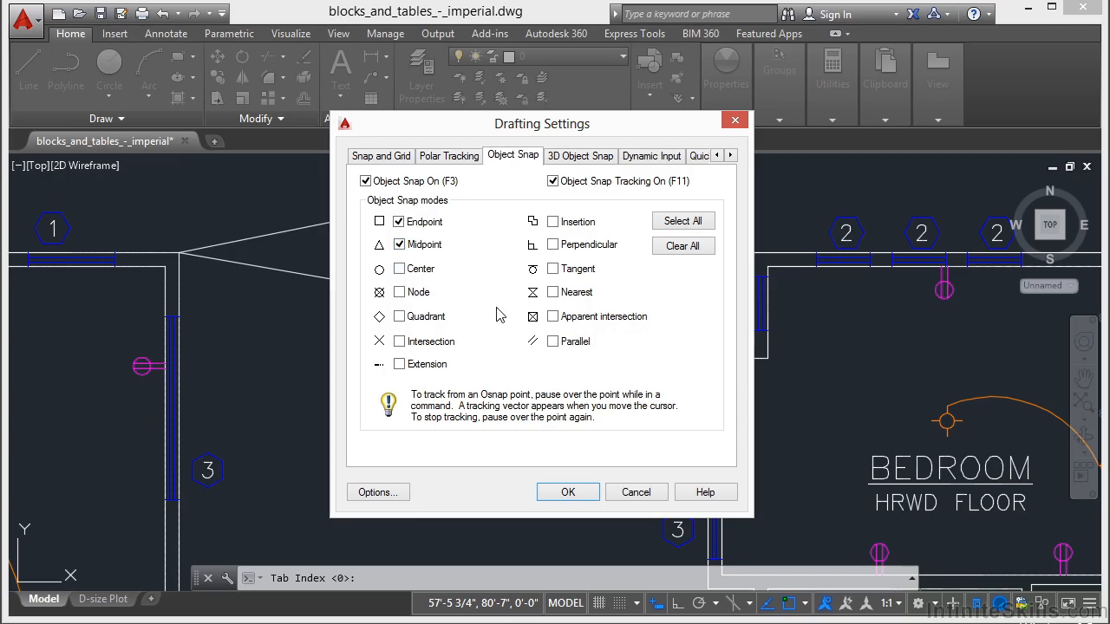
mouse_move(438, 292)
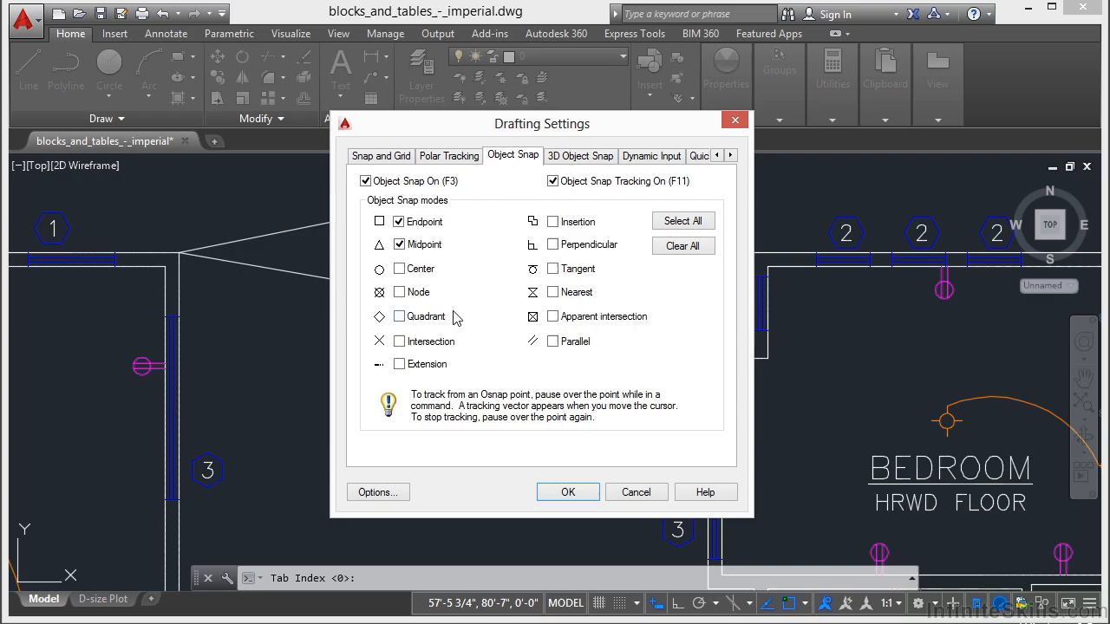
left_click(399, 316)
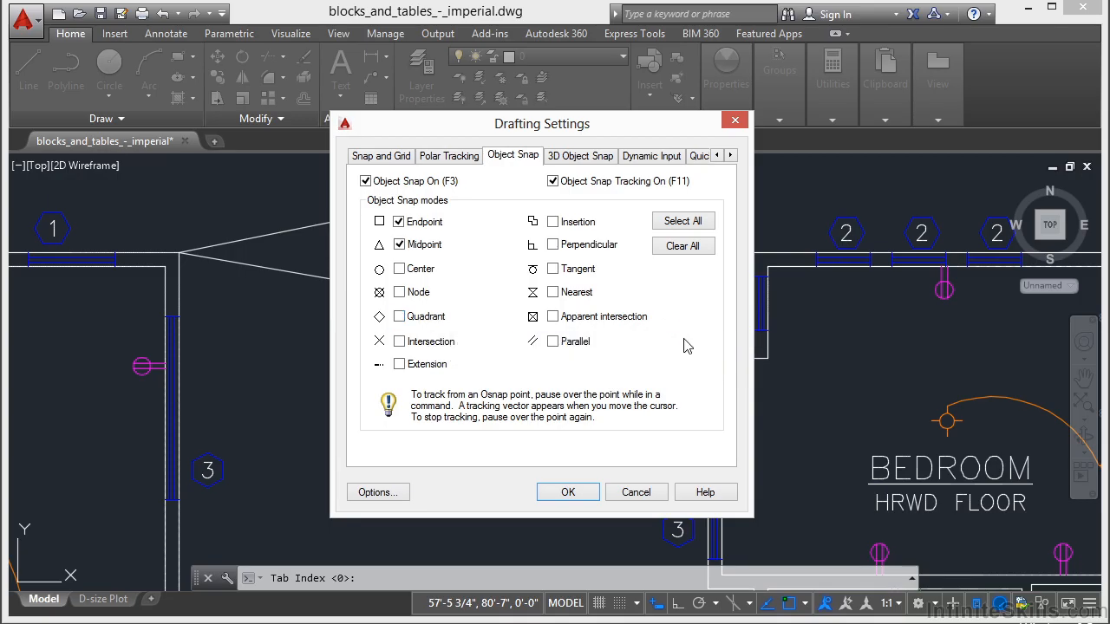
left_click(682, 221)
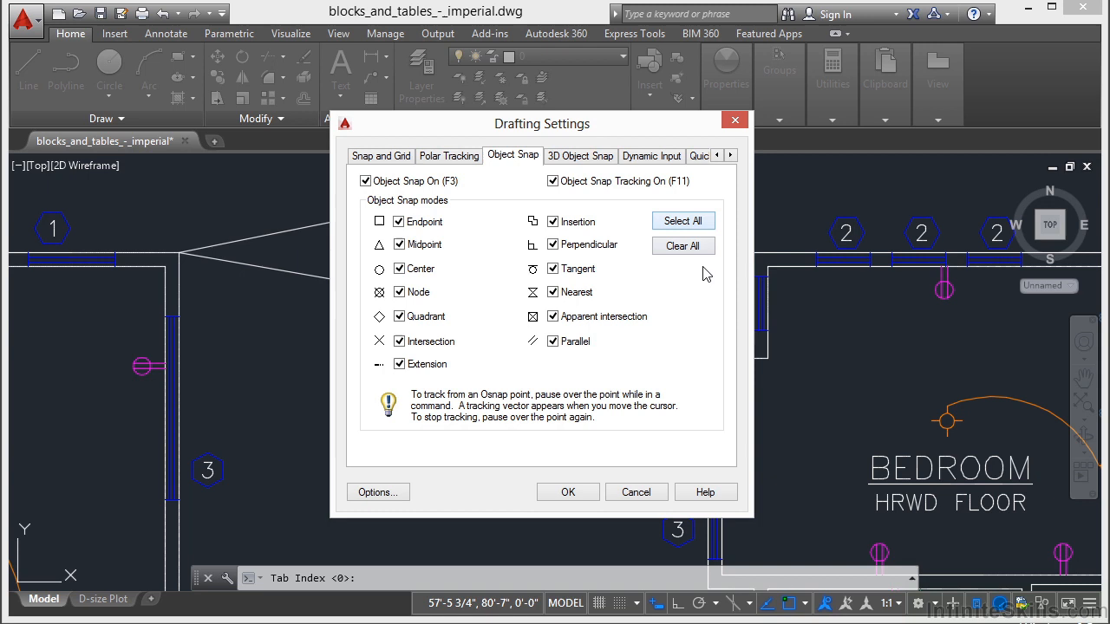
left_click(553, 292)
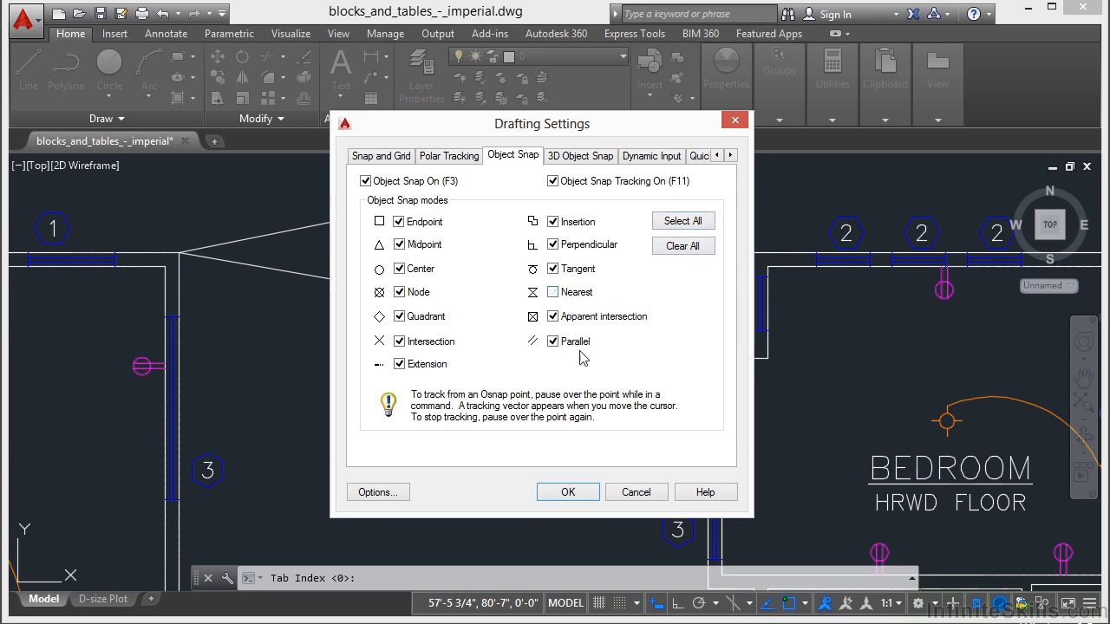
left_click(553, 340)
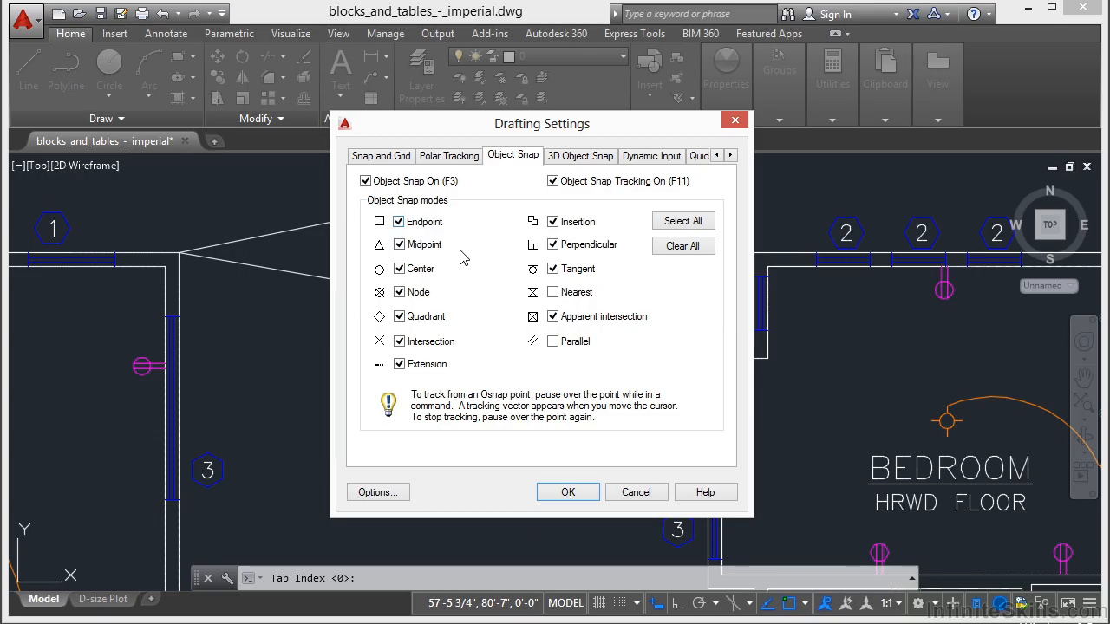
mouse_move(442, 252)
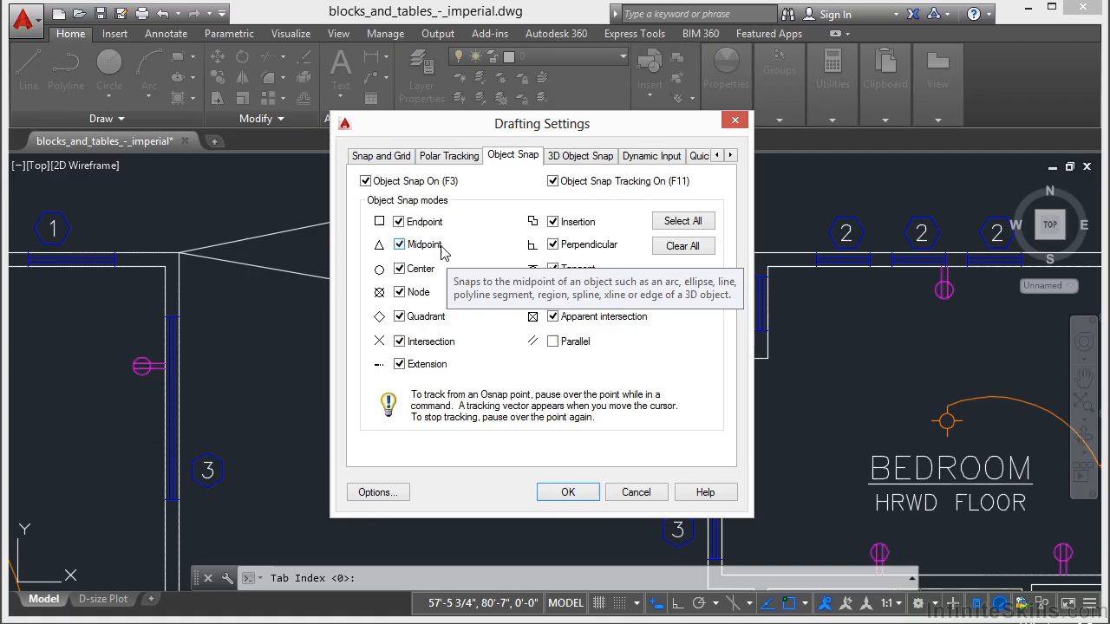
mouse_move(431, 272)
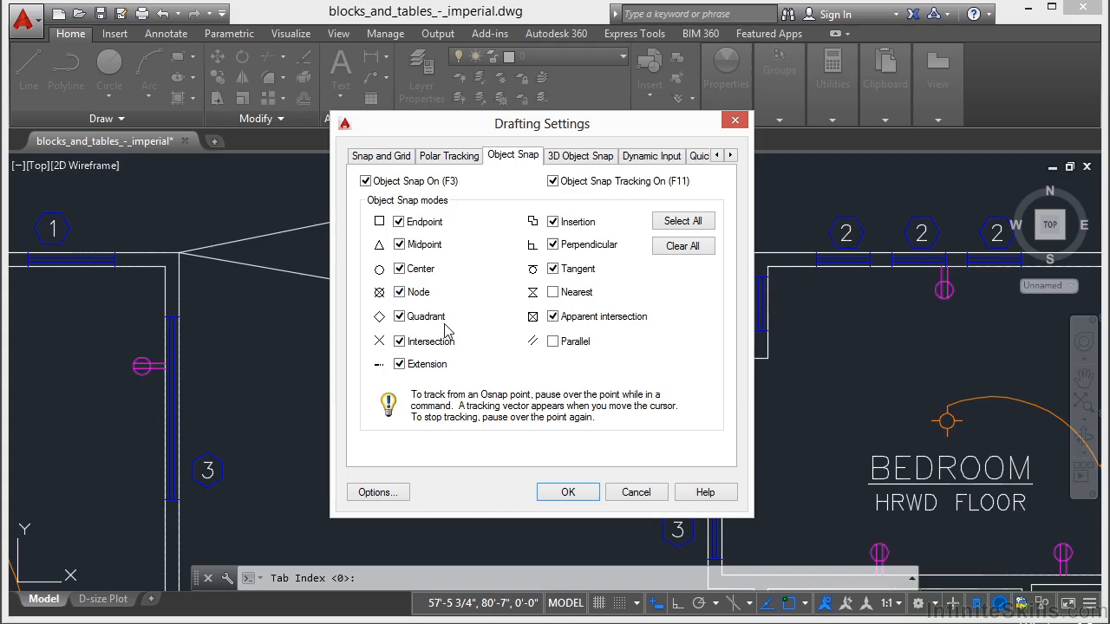
mouse_move(451, 321)
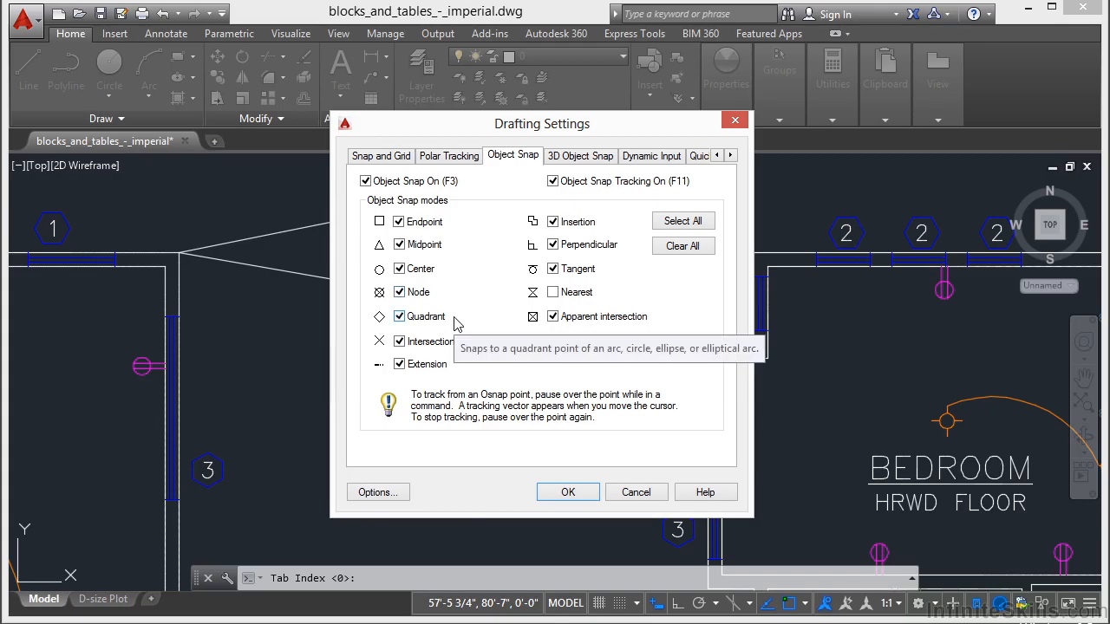
mouse_move(464, 323)
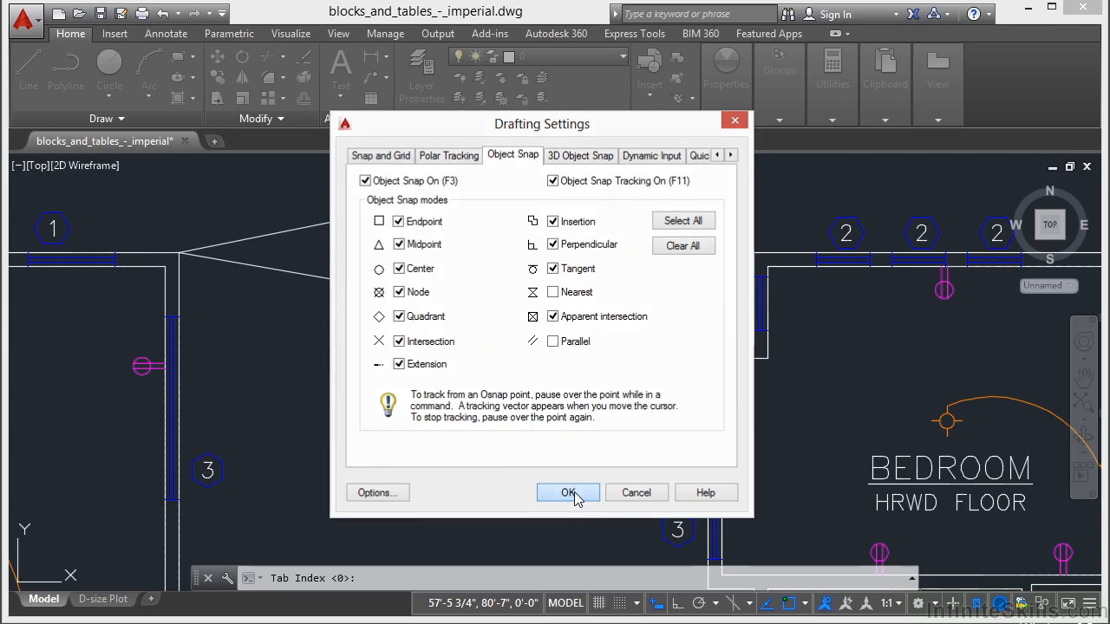
left_click(567, 492)
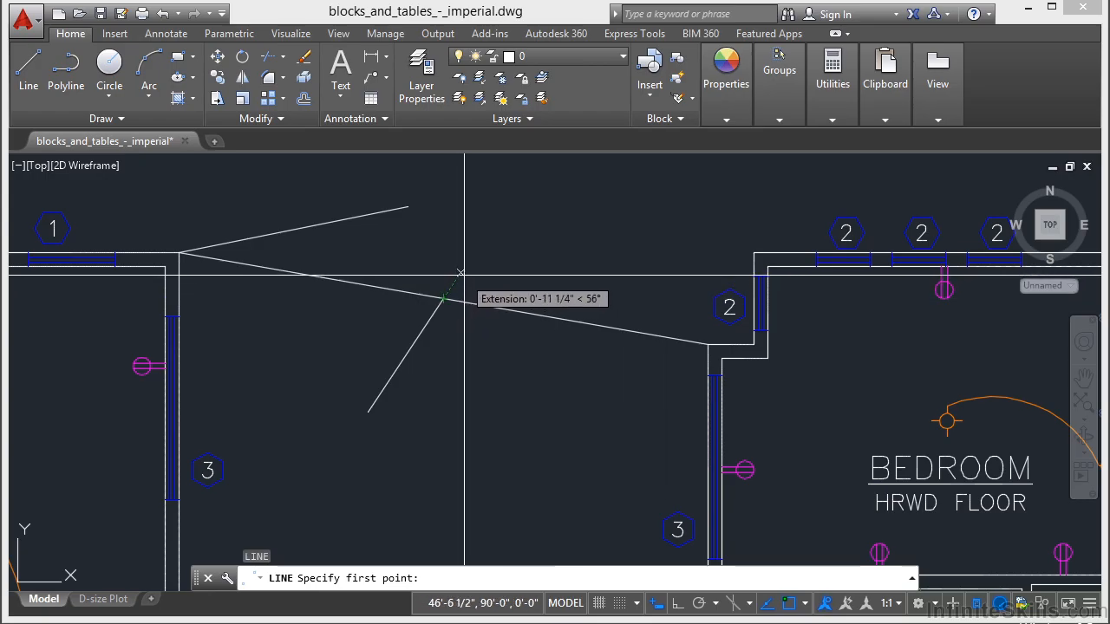
mouse_move(482, 239)
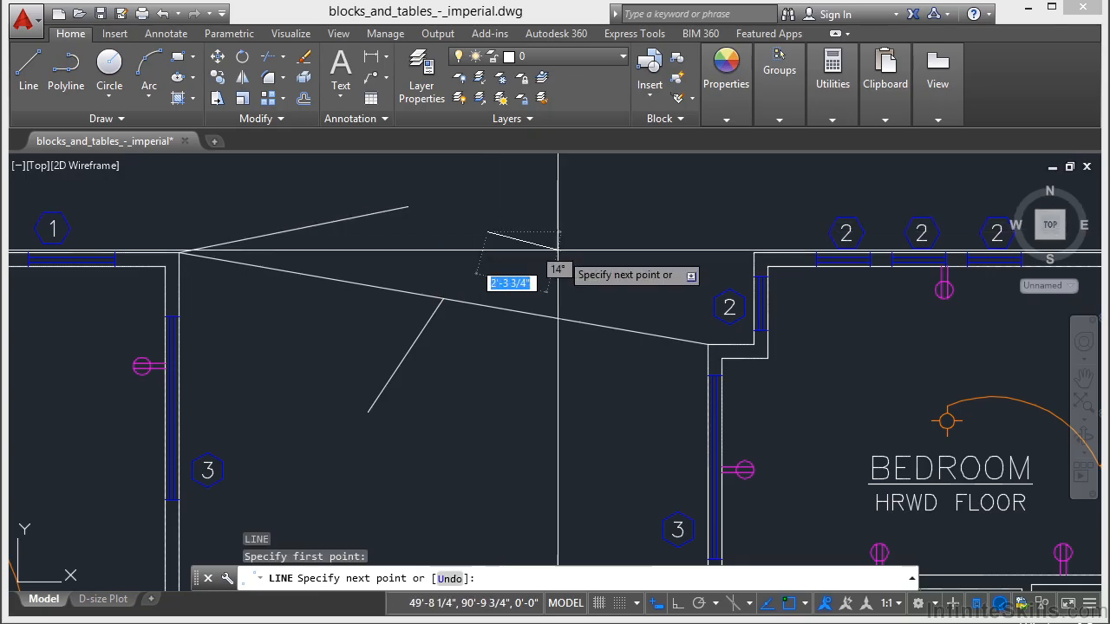
mouse_move(438, 231)
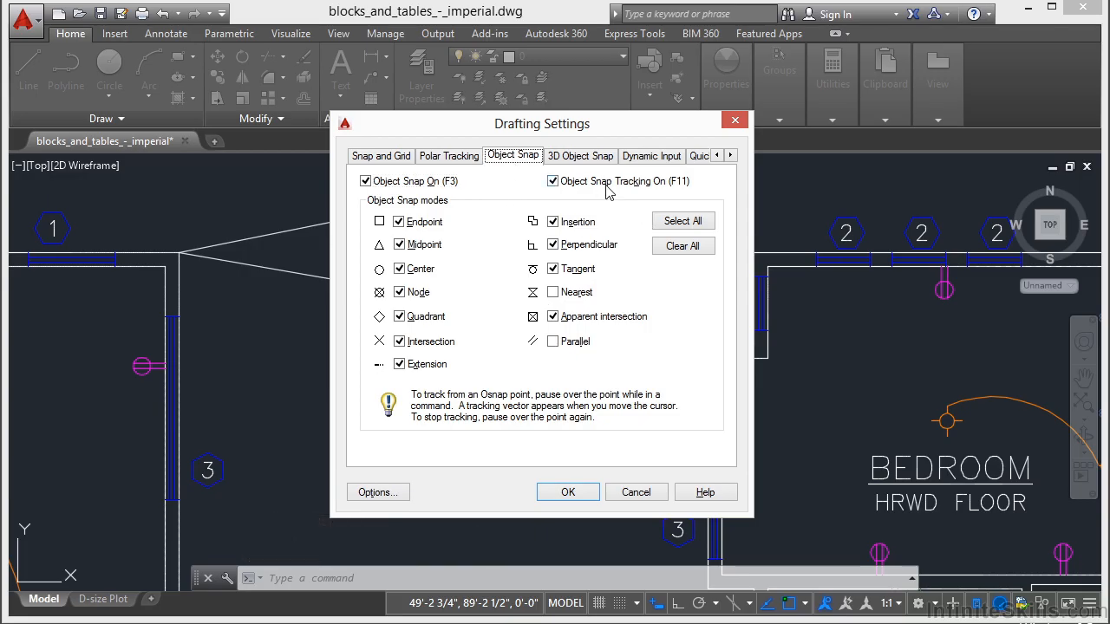
mouse_move(582, 193)
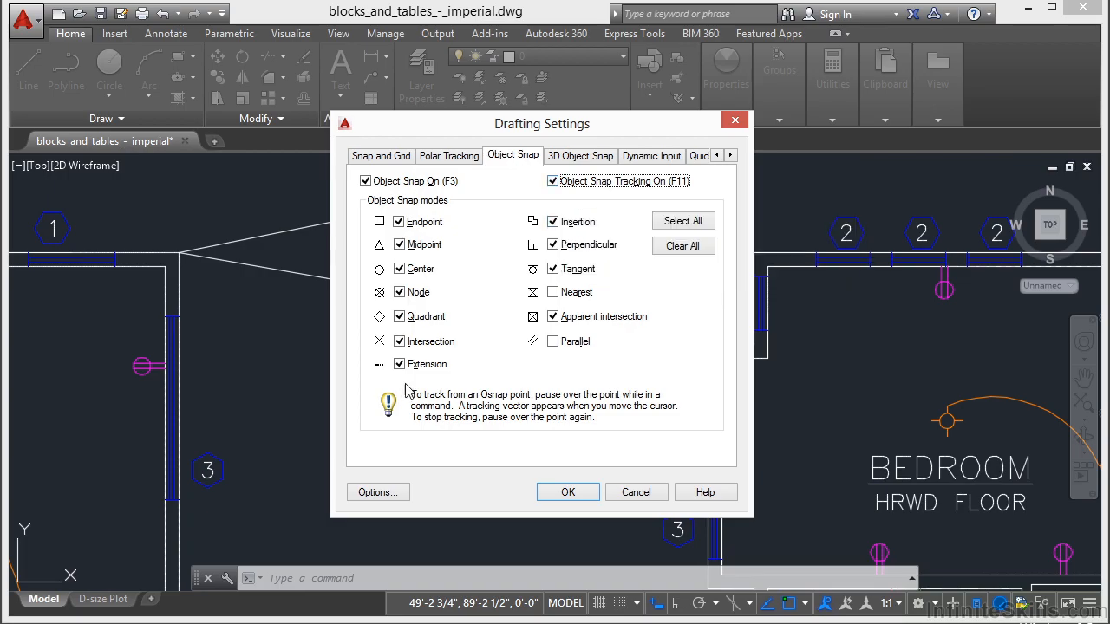
mouse_move(598, 227)
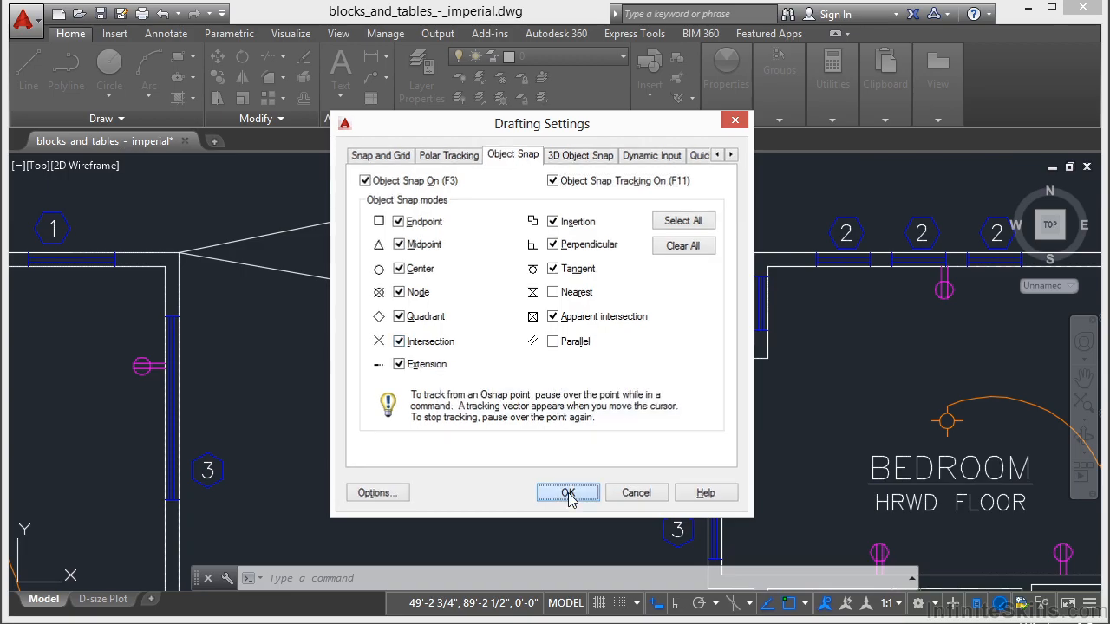
Place a circle's centre at the tracked intersection of the two line extensions
left_click(568, 493)
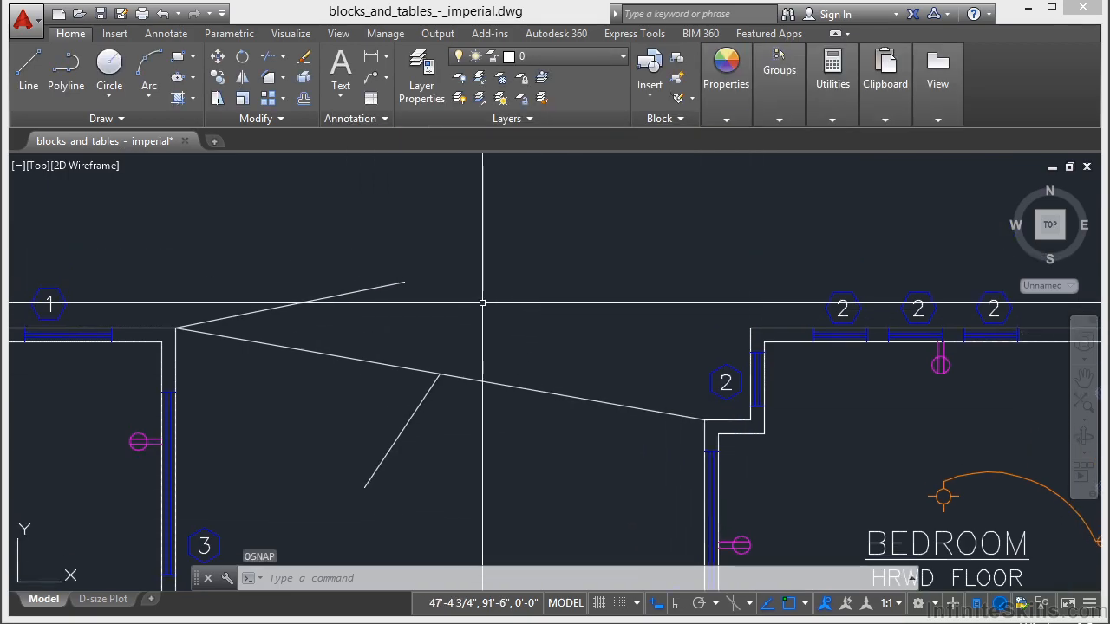
left_click(109, 69)
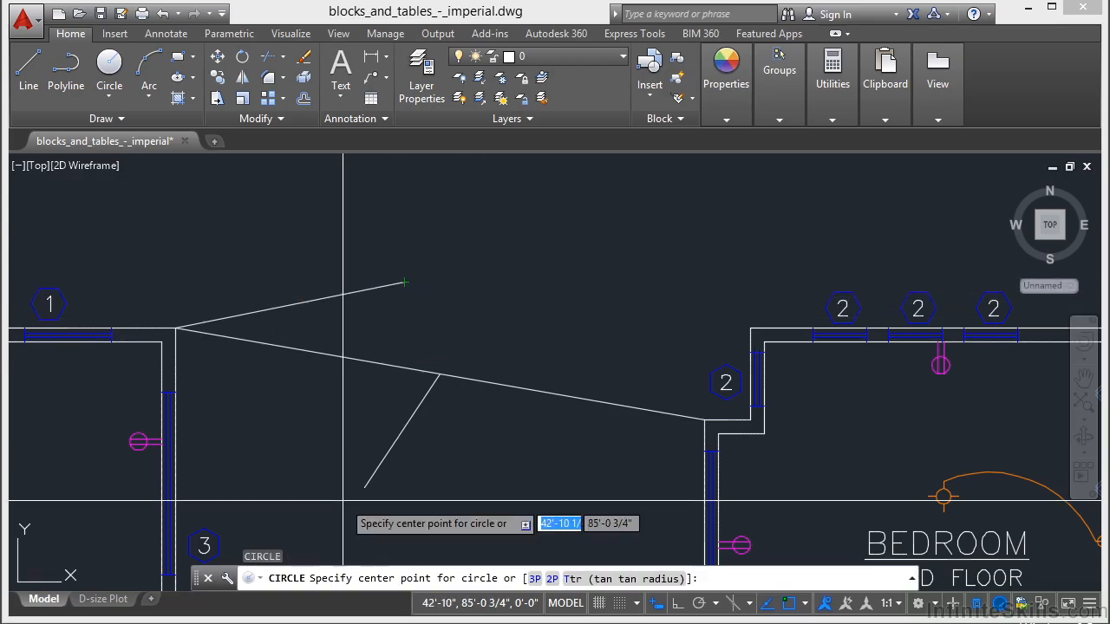
mouse_move(440, 375)
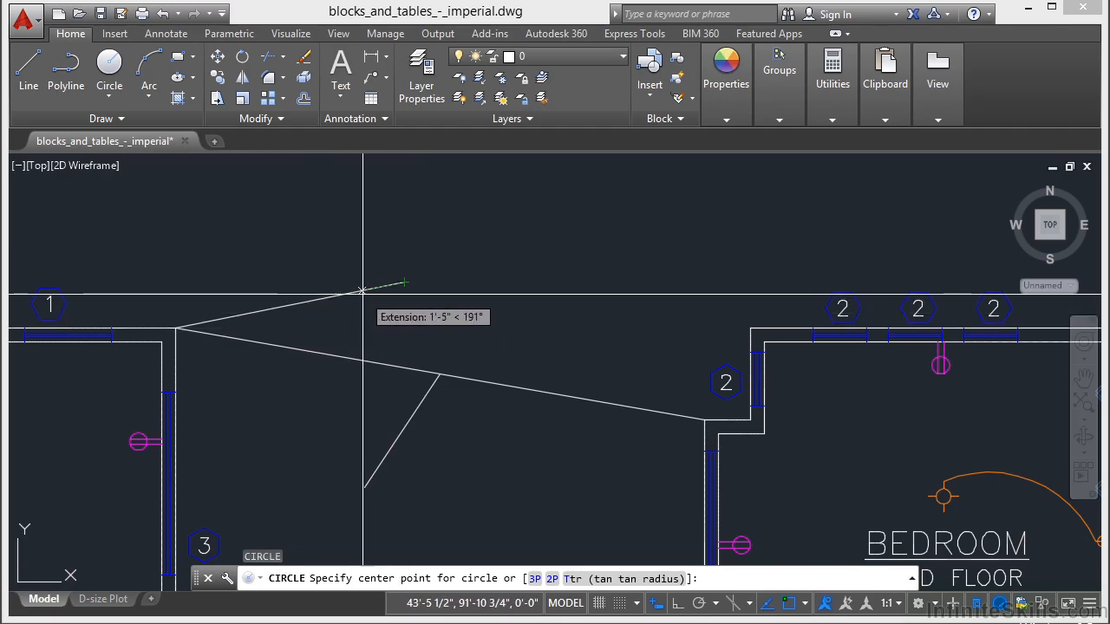
mouse_move(449, 276)
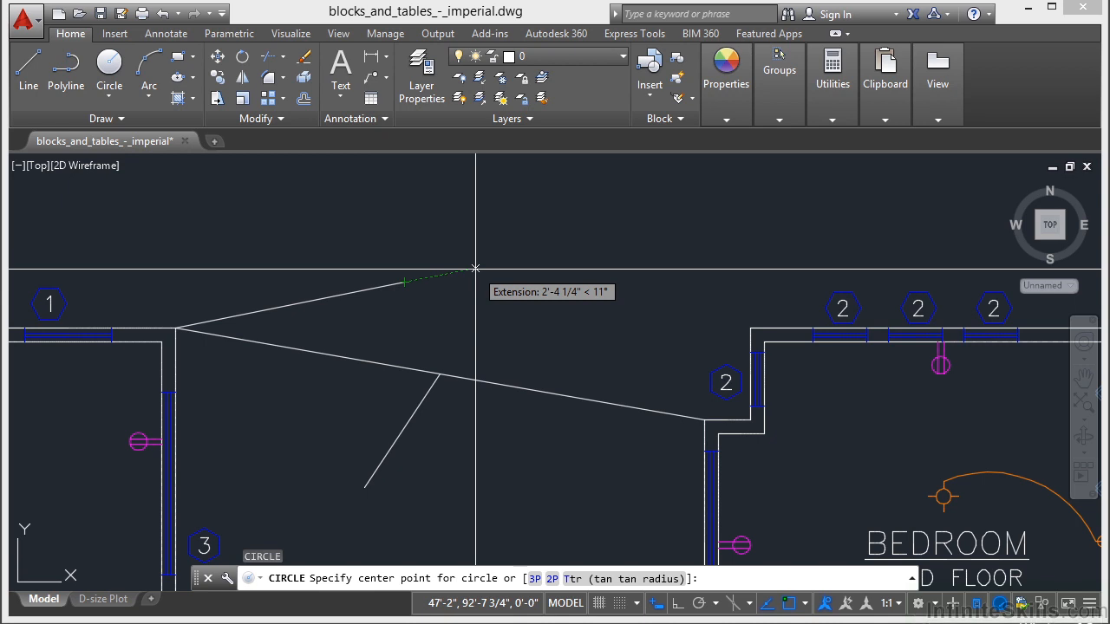
mouse_move(476, 278)
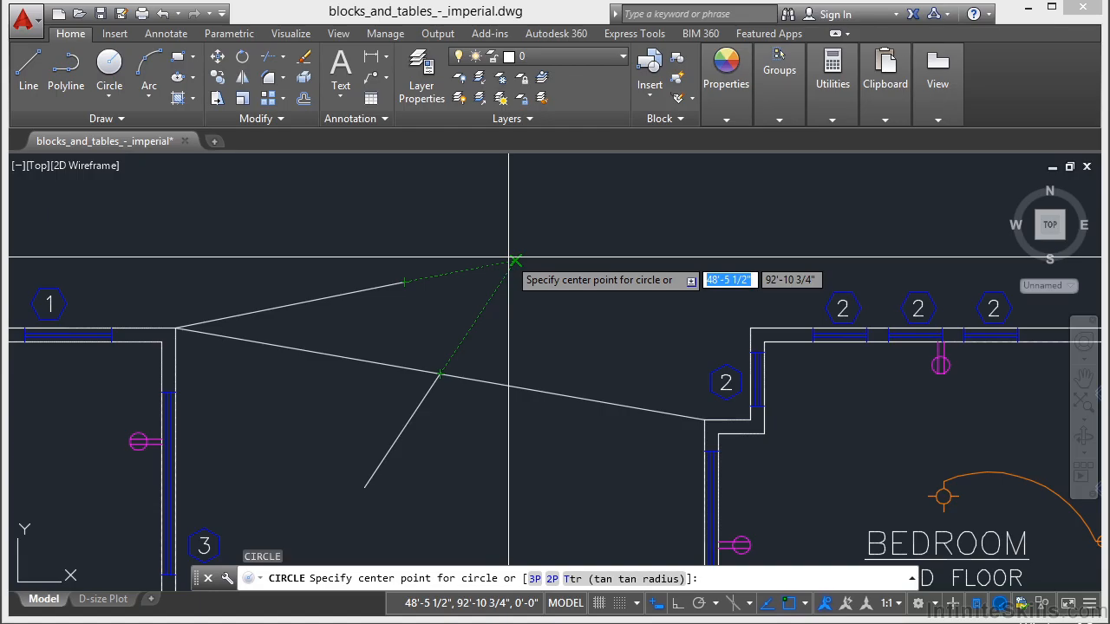
left_click(515, 260)
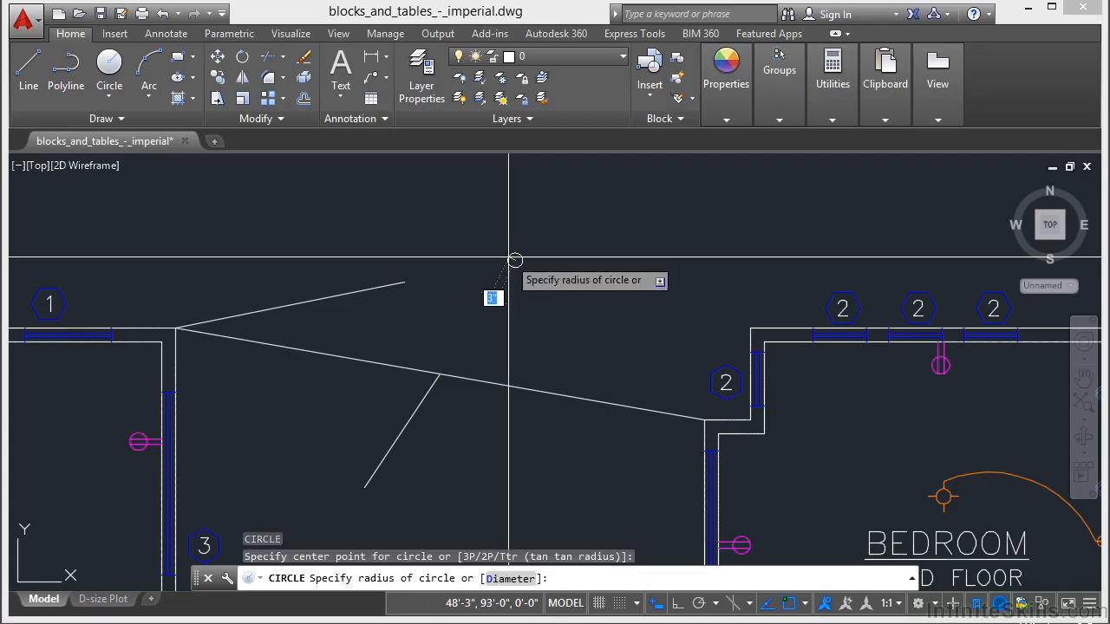
Pick the radius point to finish the circle at the extensions' intersection
left_click(548, 309)
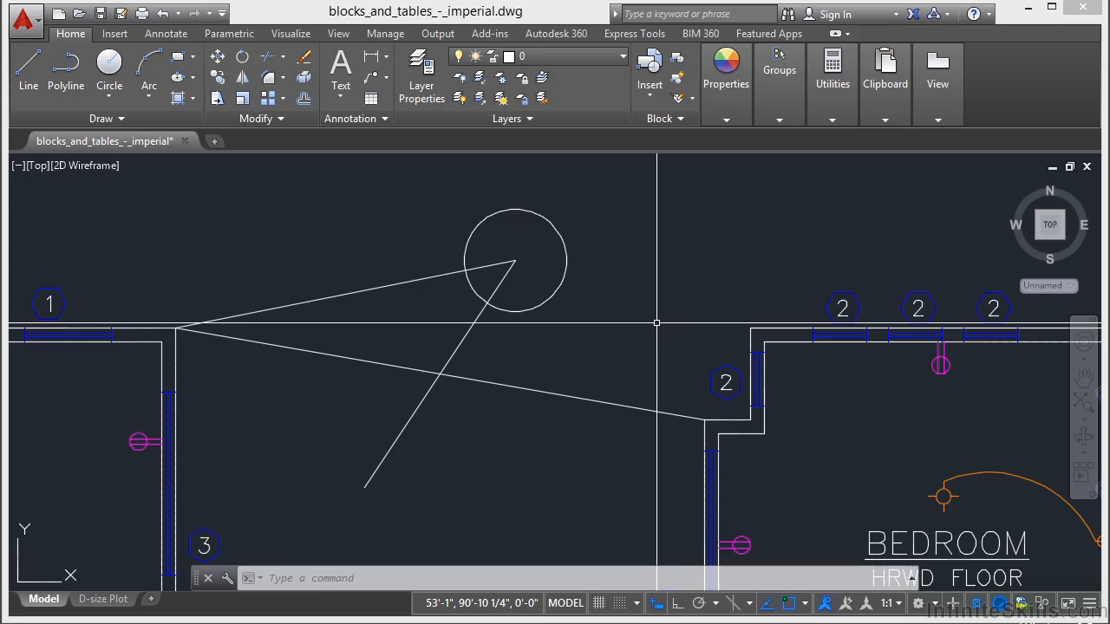
mouse_move(752, 500)
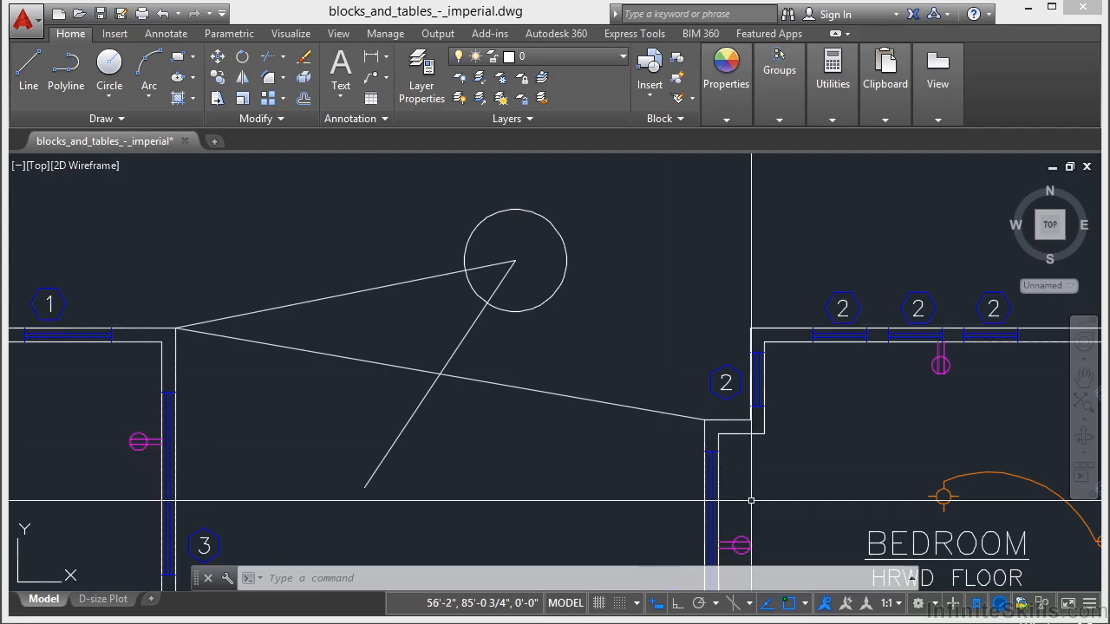
Cancel the current line, set polar tracking to 30° increments, and start a test line
left_click(701, 602)
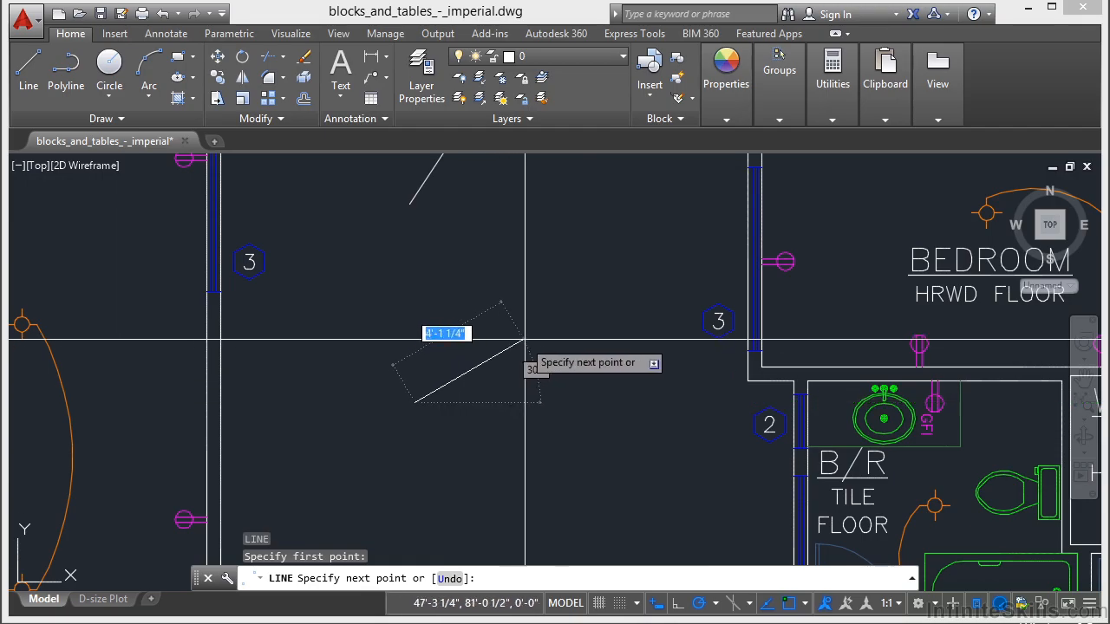
key("Escape")
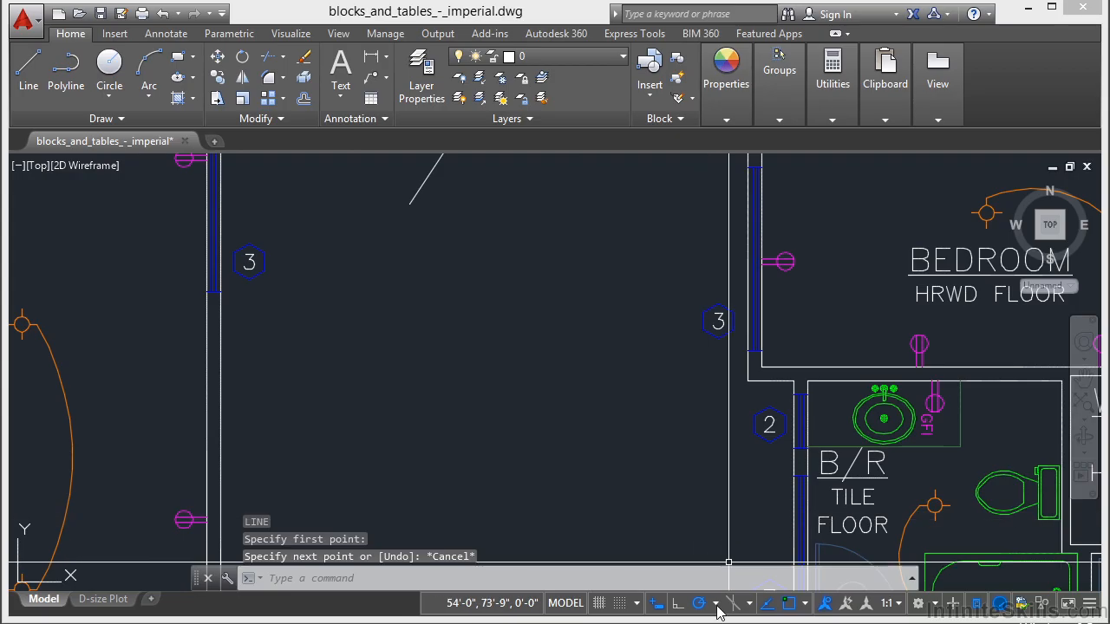
left_click(714, 602)
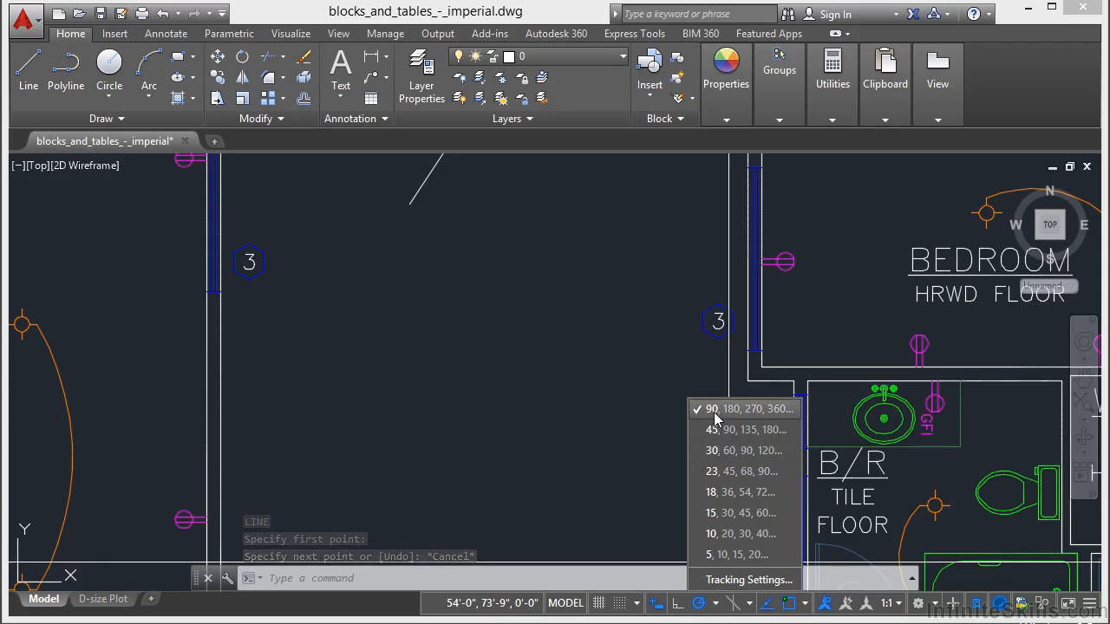
left_click(741, 429)
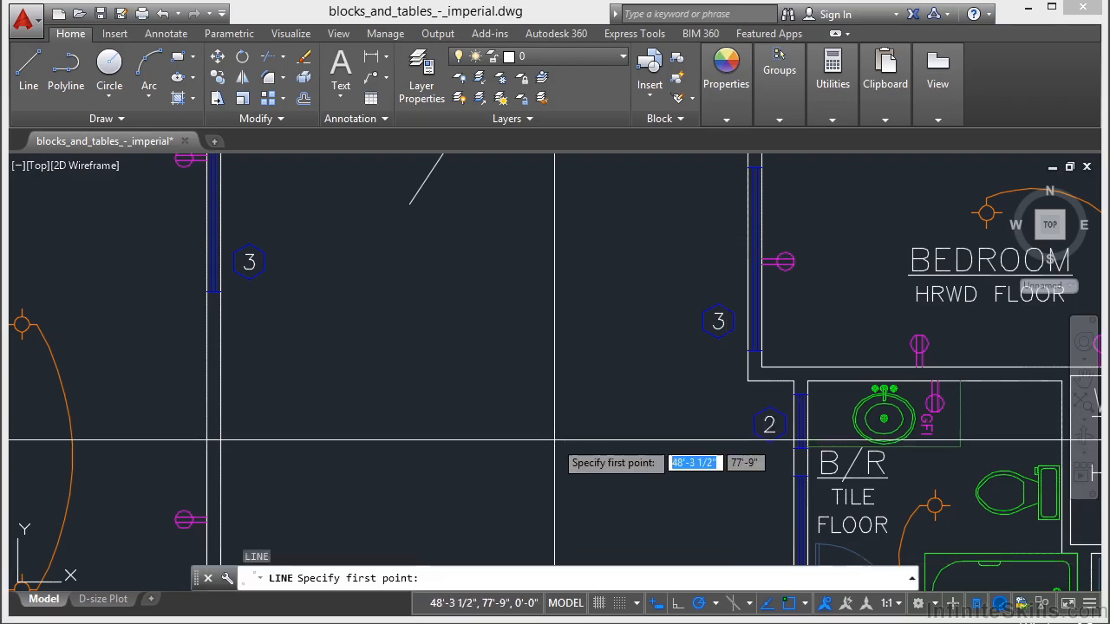
left_click(581, 443)
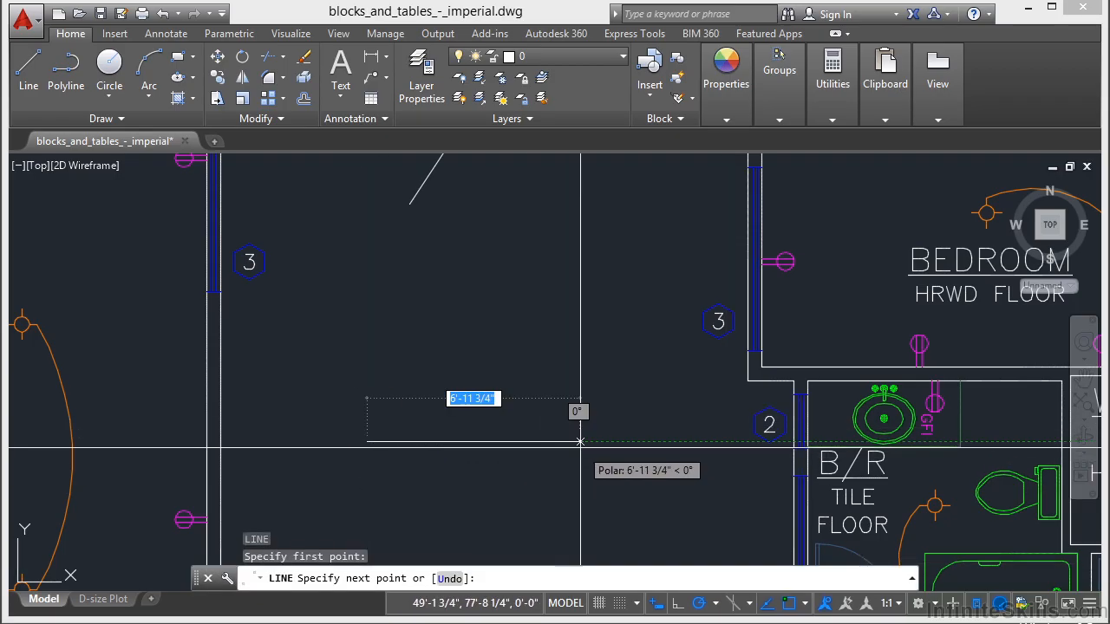
mouse_move(547, 339)
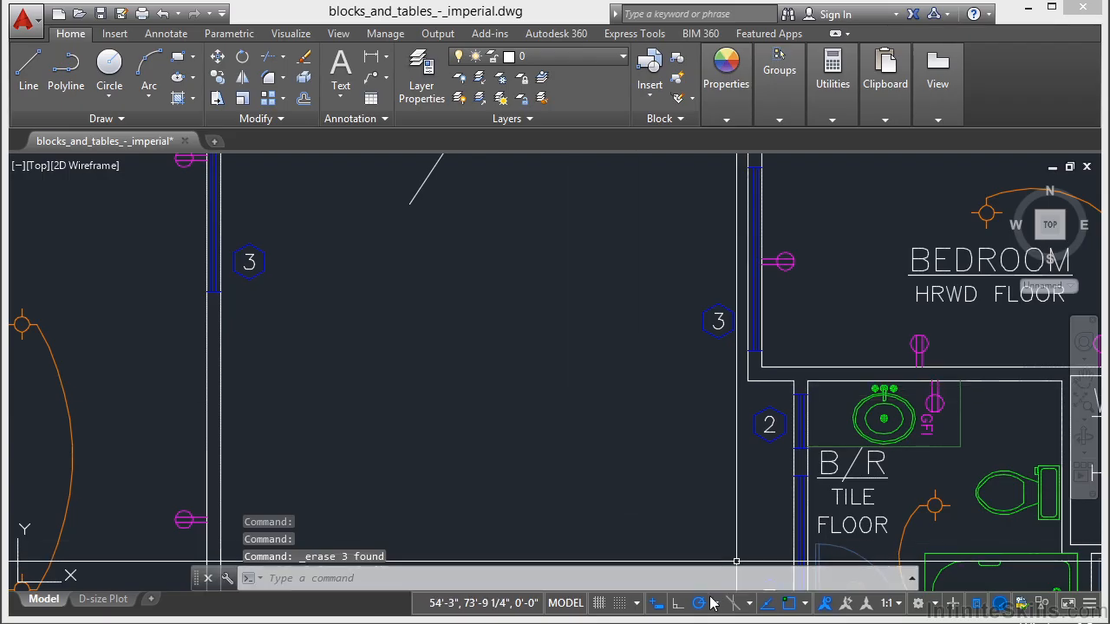
Set polar tracking to 90° increments with an additional 23° angle
left_click(742, 602)
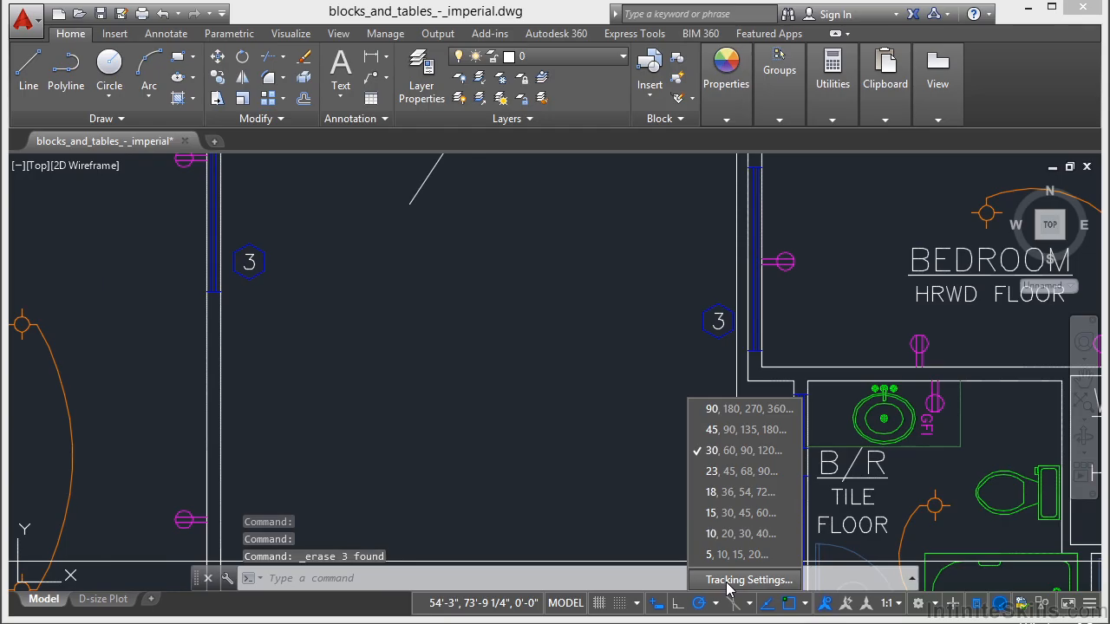
left_click(749, 579)
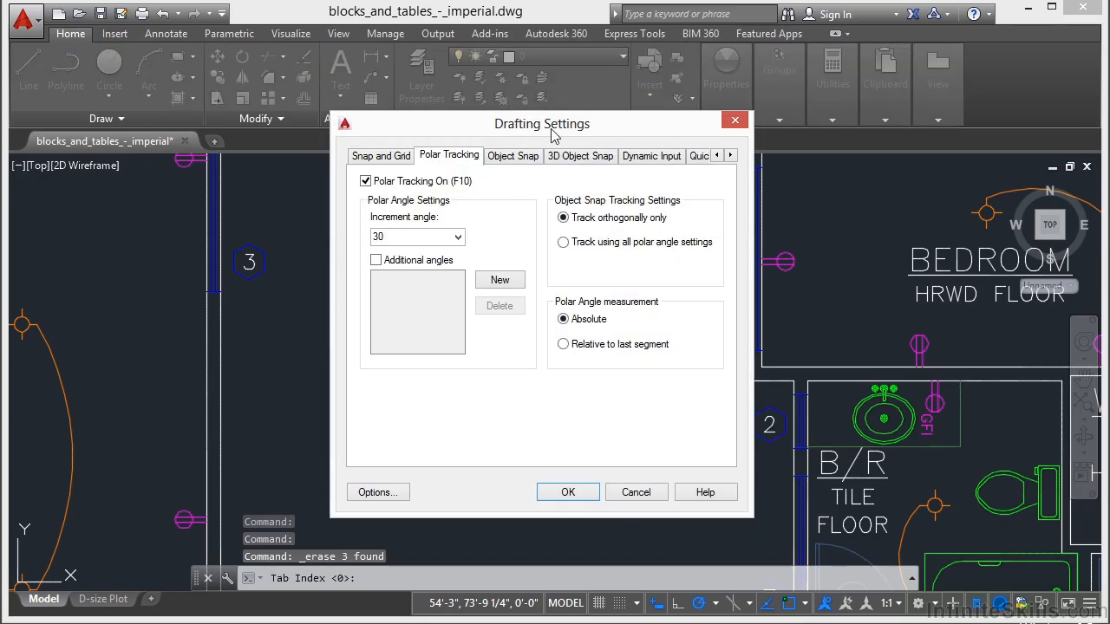
mouse_move(450, 161)
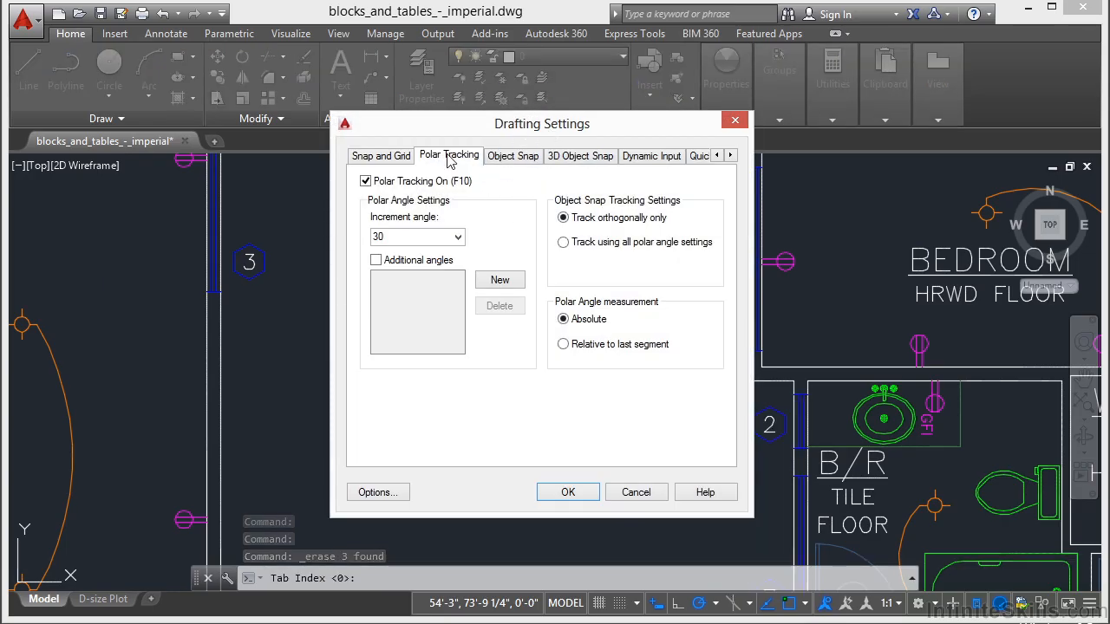
left_click(458, 236)
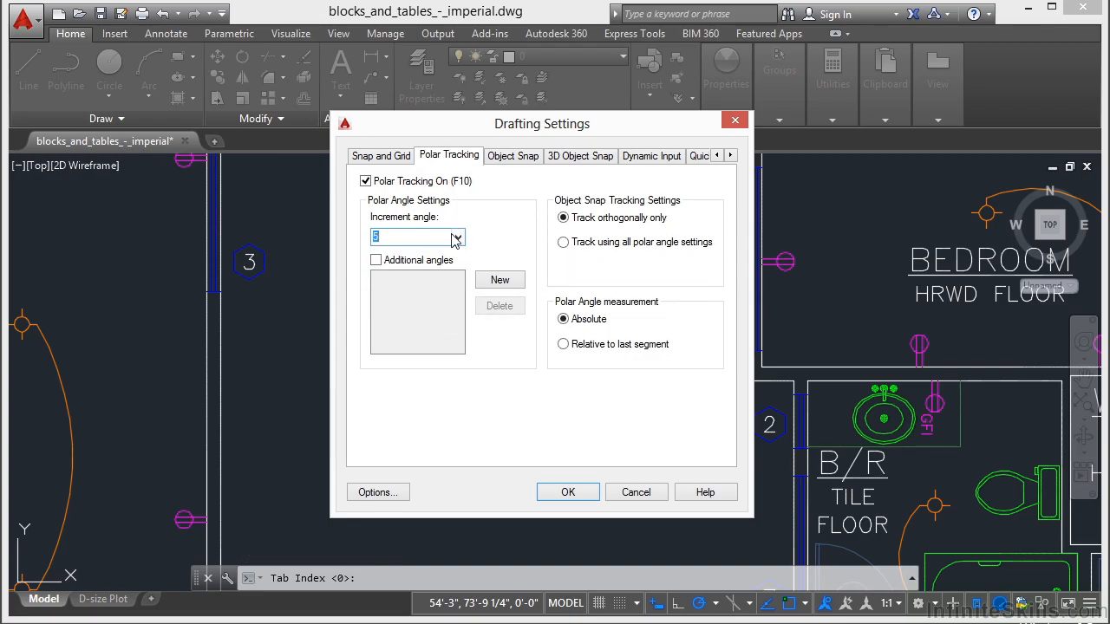
left_click(377, 259)
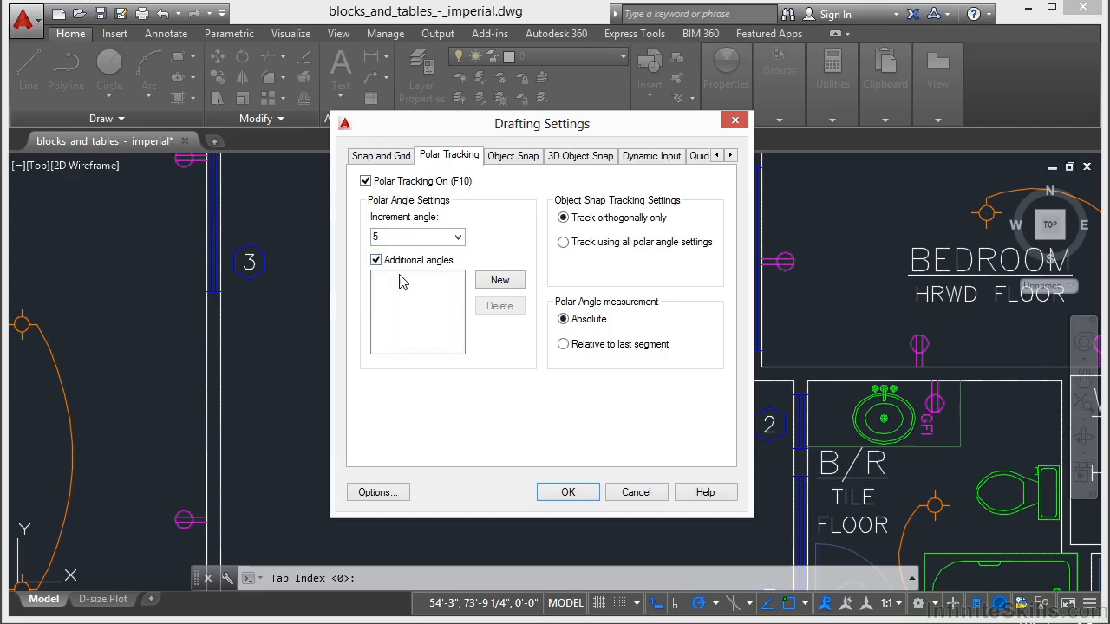
mouse_move(375, 260)
type("23")
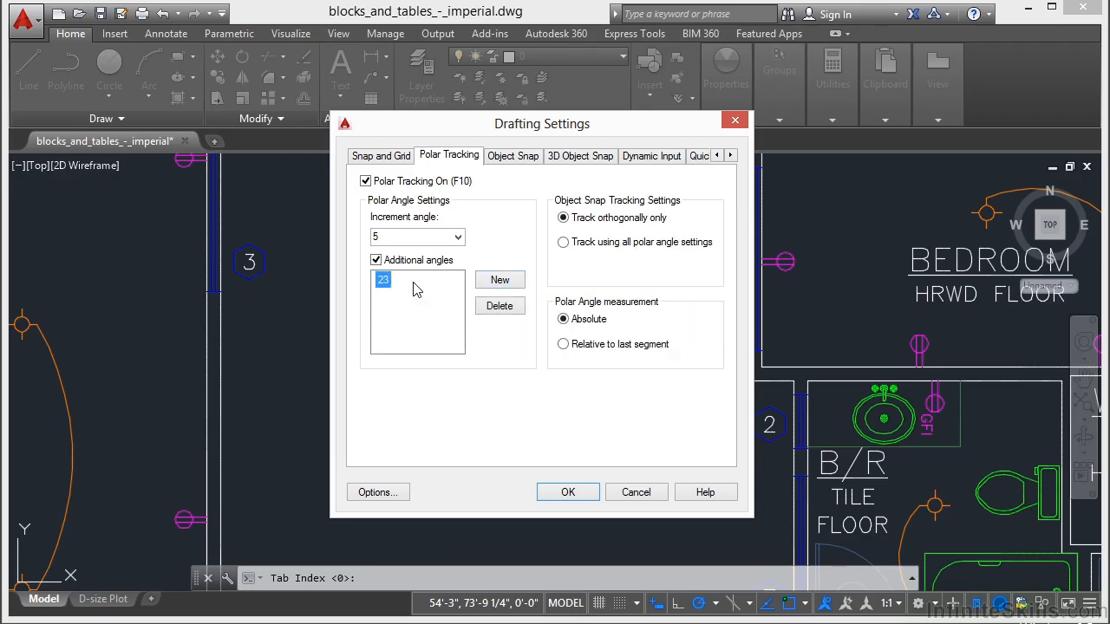
left_click(417, 236)
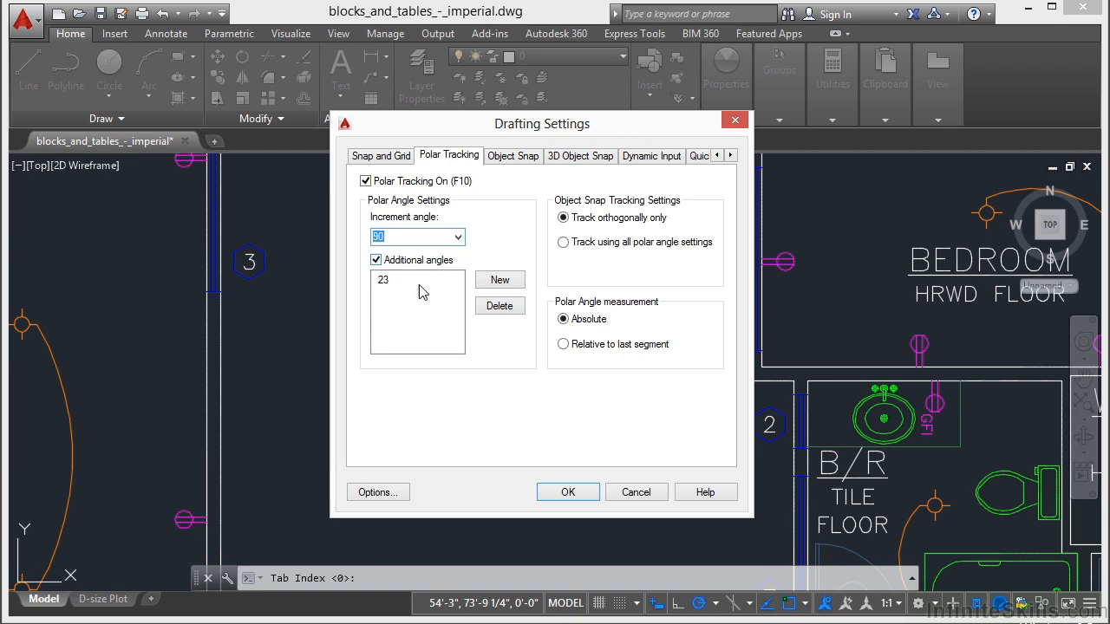
left_click(568, 492)
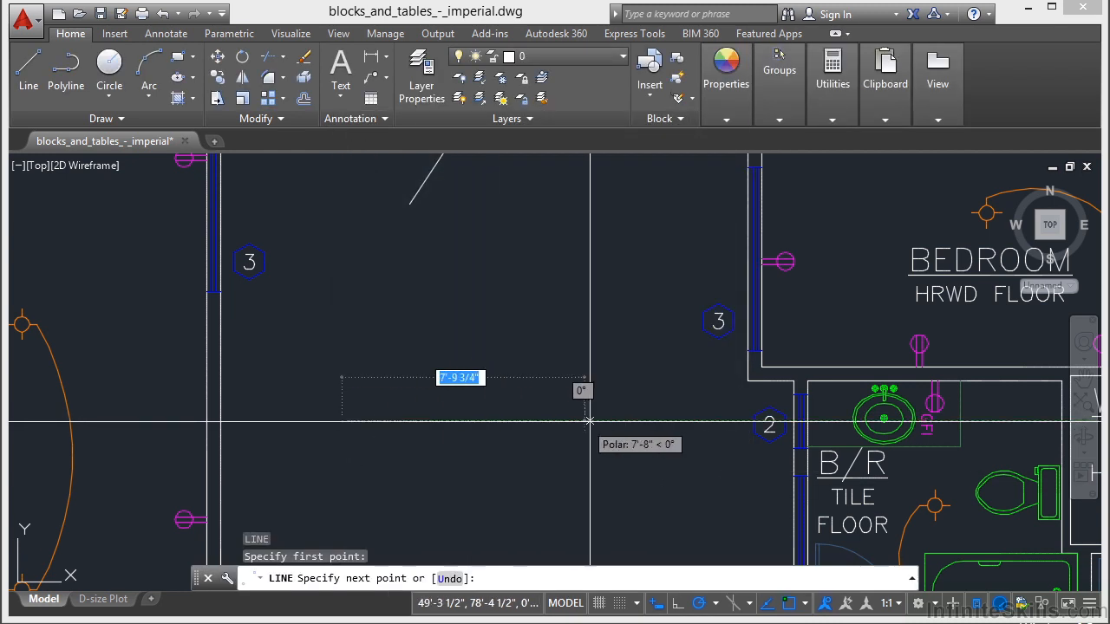
mouse_move(633, 421)
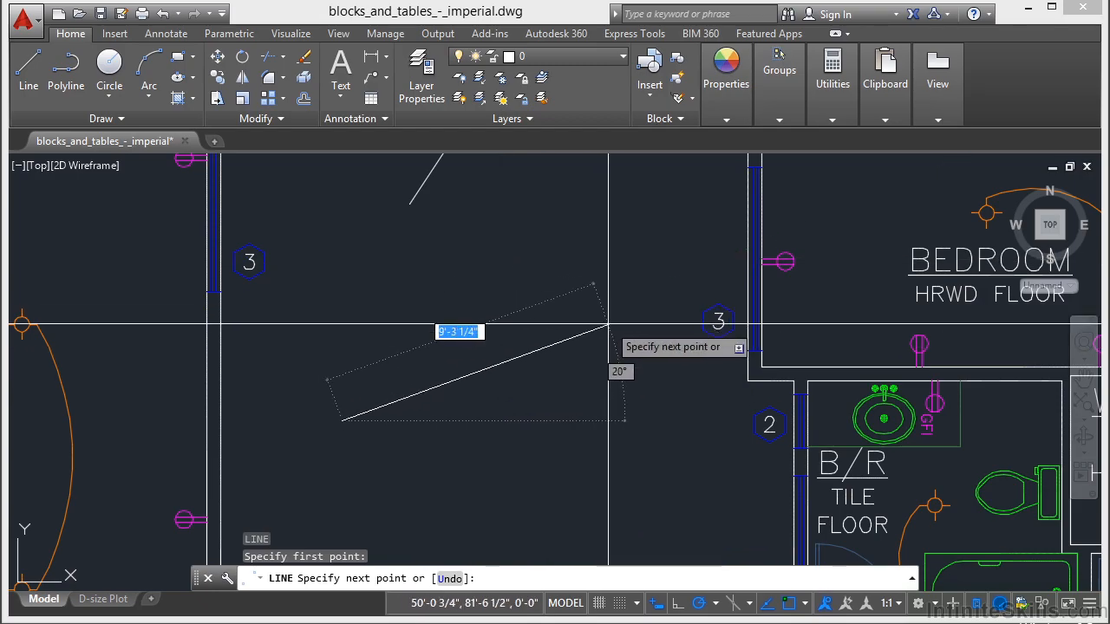
mouse_move(601, 310)
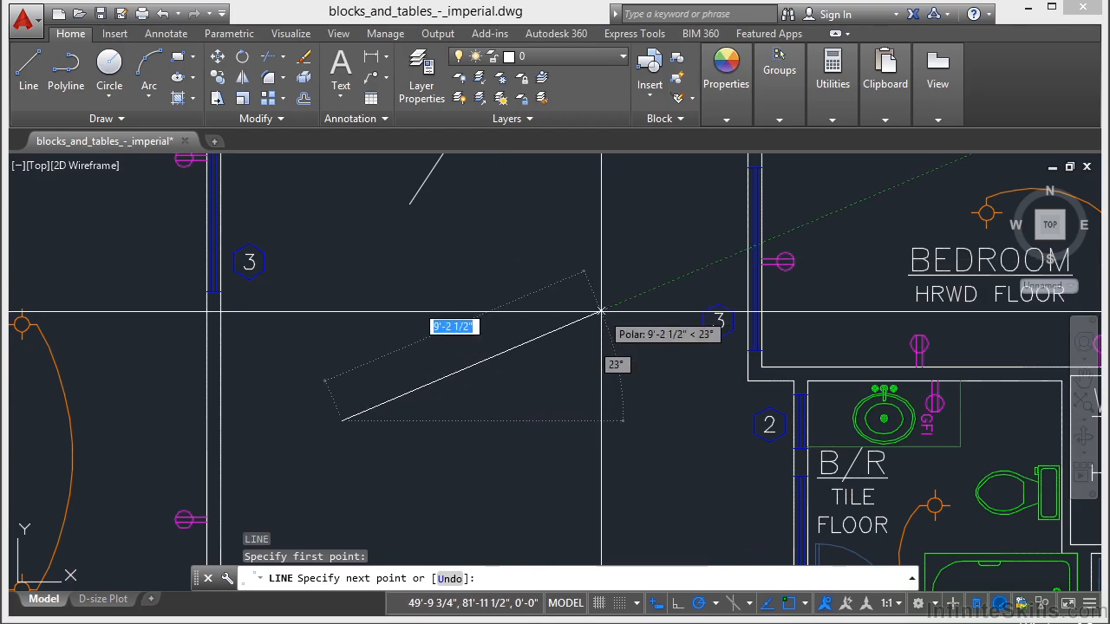
mouse_move(593, 312)
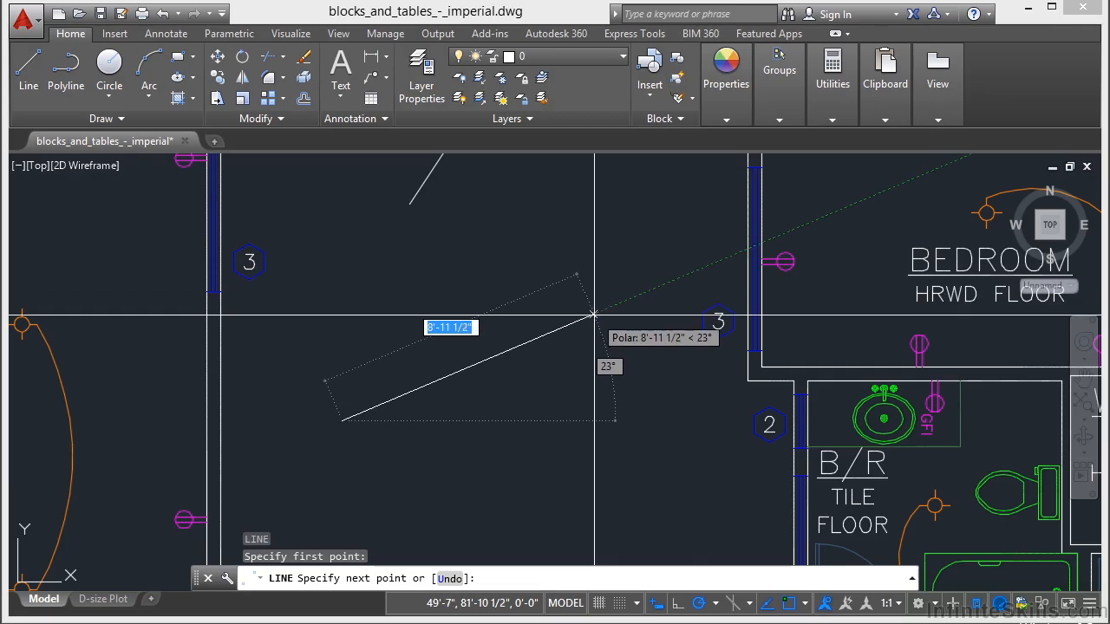
key("Escape")
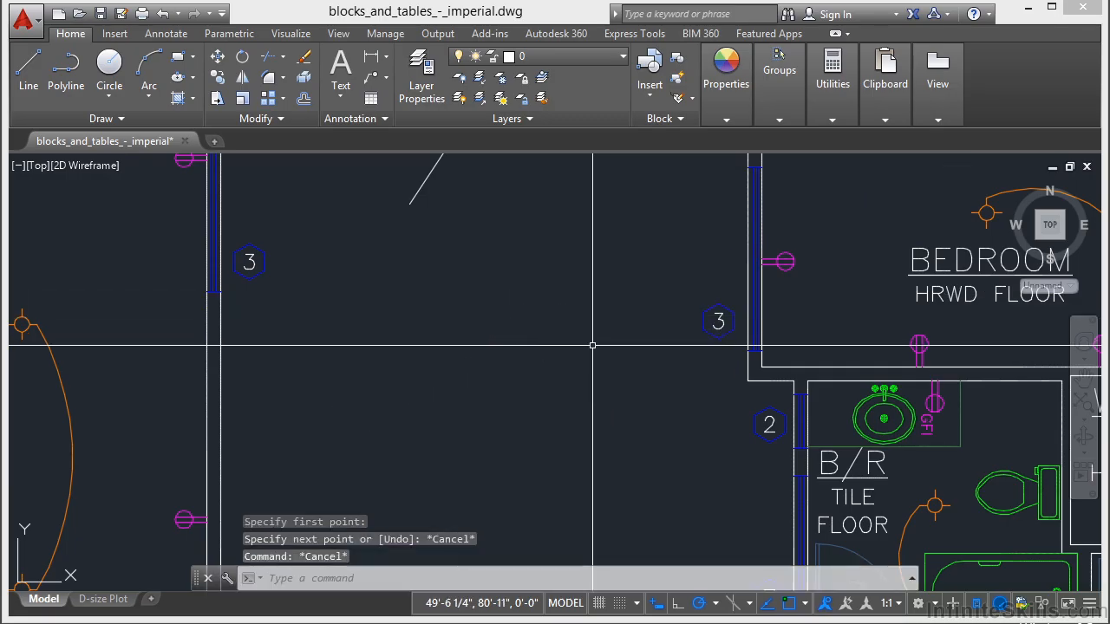
mouse_move(633, 414)
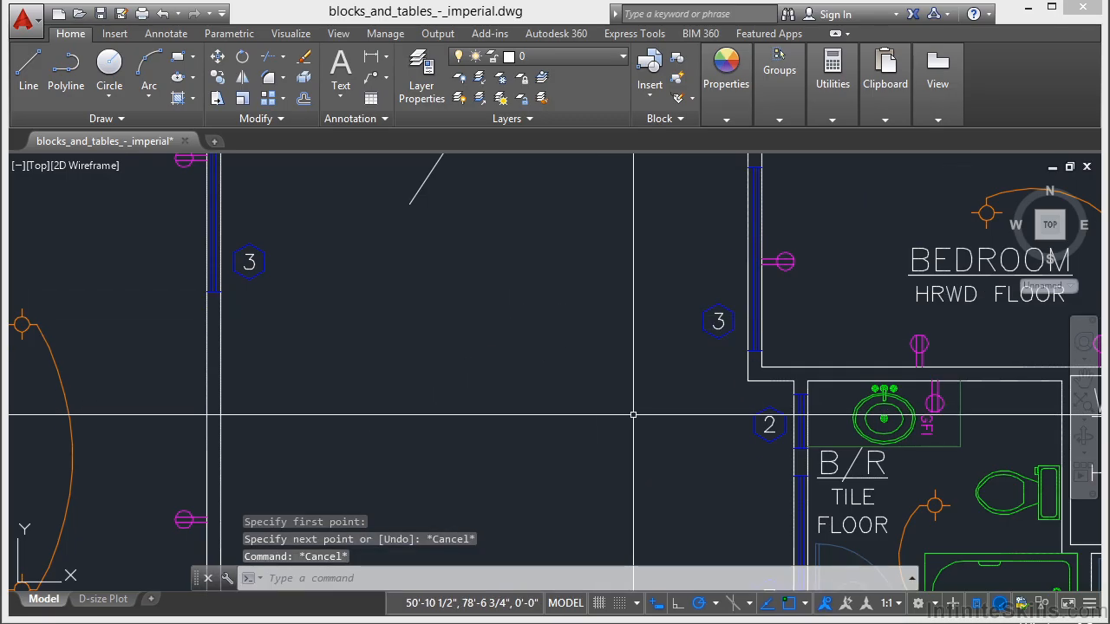